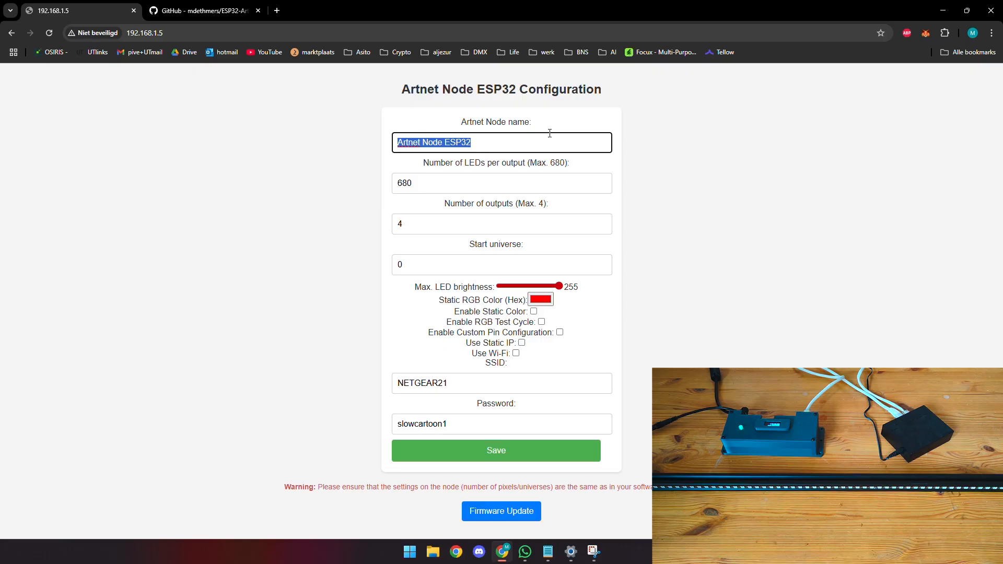
Step: Enter 'Youtube Artnet Node' as the node name and save it to the device
{"action": "type", "text": "Youtube"}
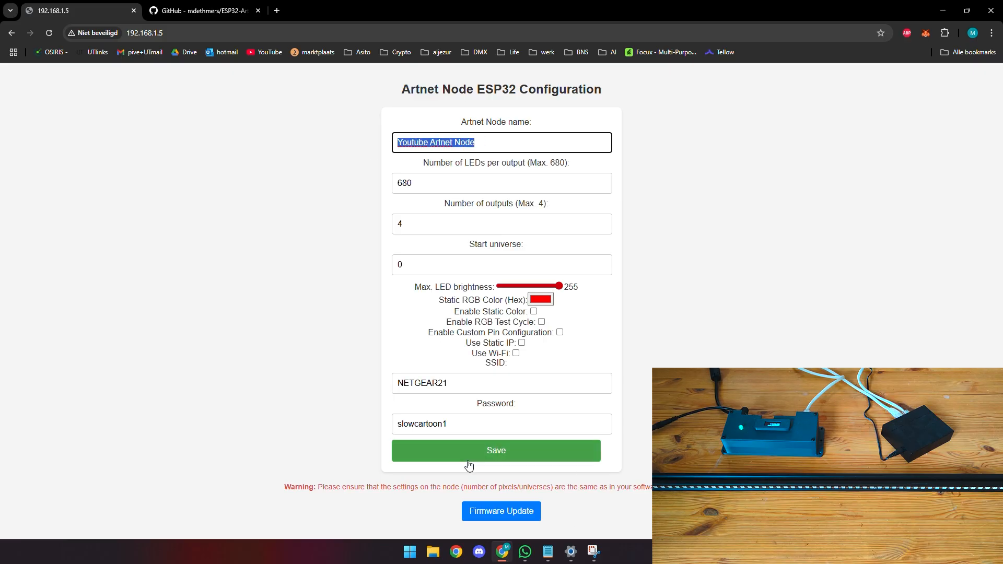
{"action": "left_click", "coordinate": [500, 450]}
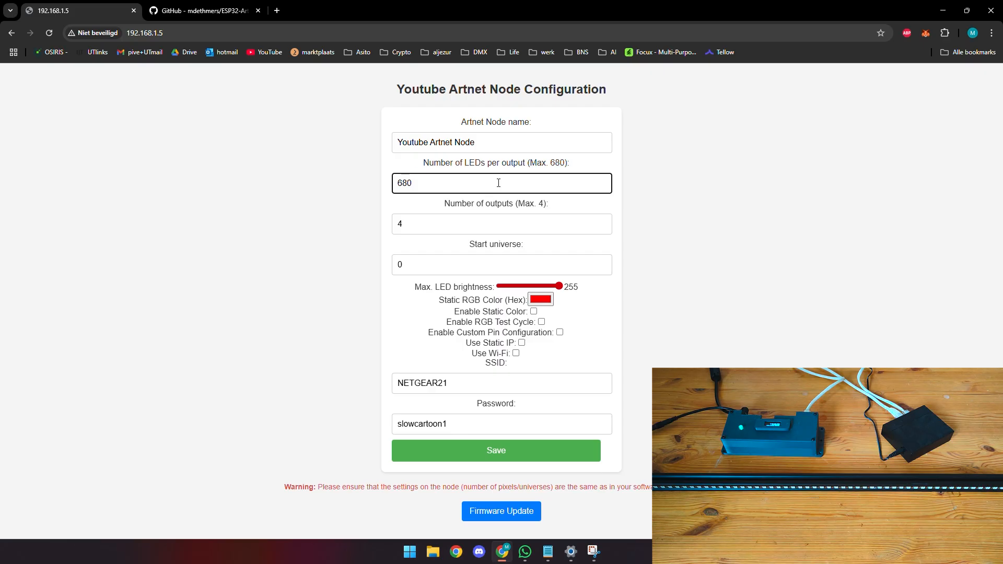
{"action": "mouse_move", "coordinate": [455, 184]}
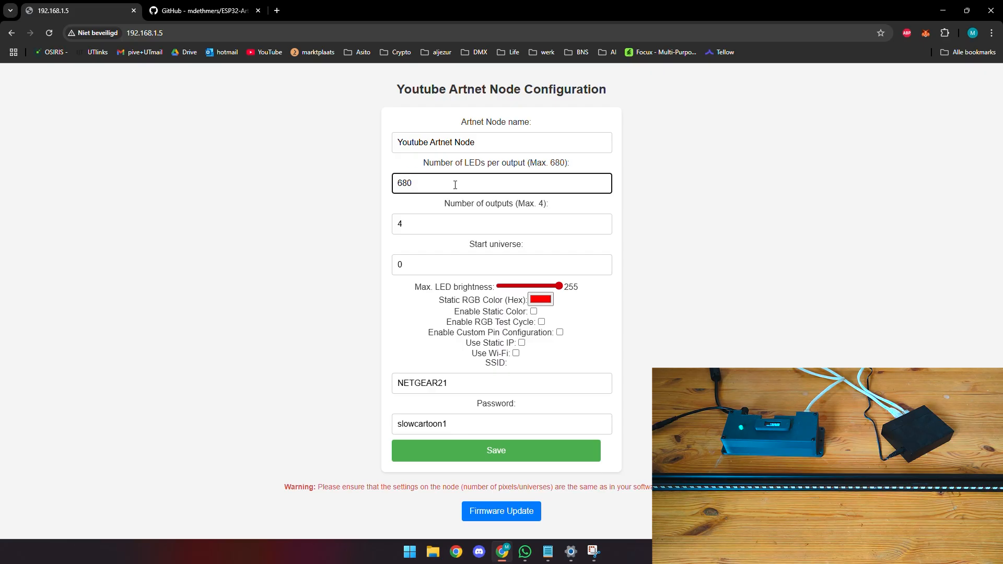
{"action": "mouse_move", "coordinate": [481, 190]}
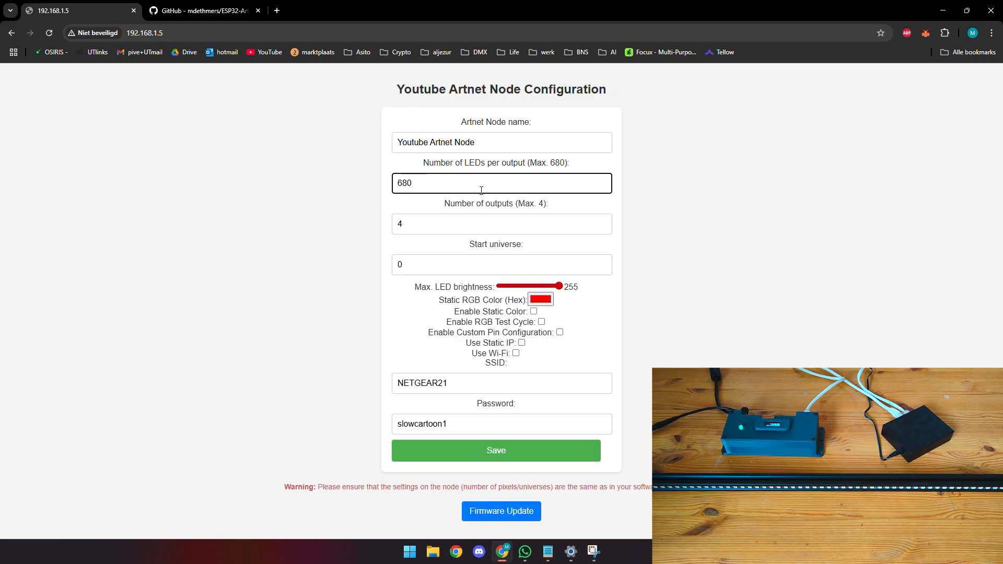
Step: Enter 1 output and 170 LEDs per output, start universe left at 0
{"action": "left_click", "coordinate": [501, 183]}
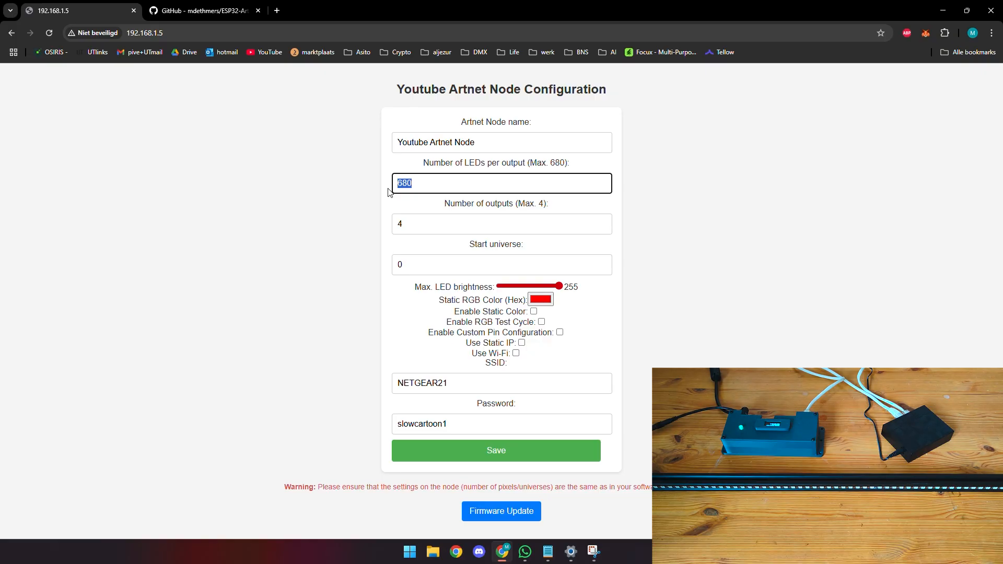
{"action": "left_click", "coordinate": [501, 224]}
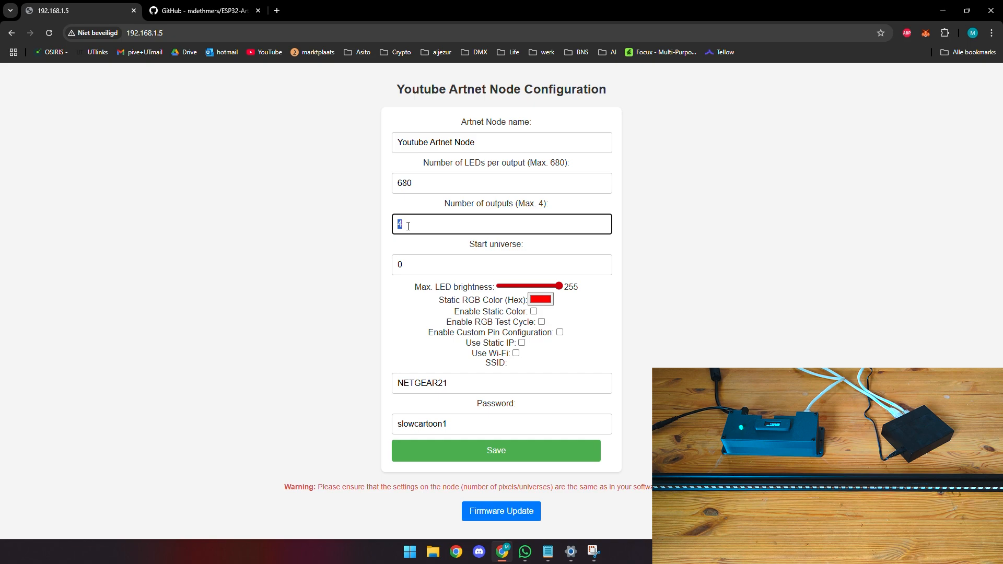
{"action": "type", "text": "1"}
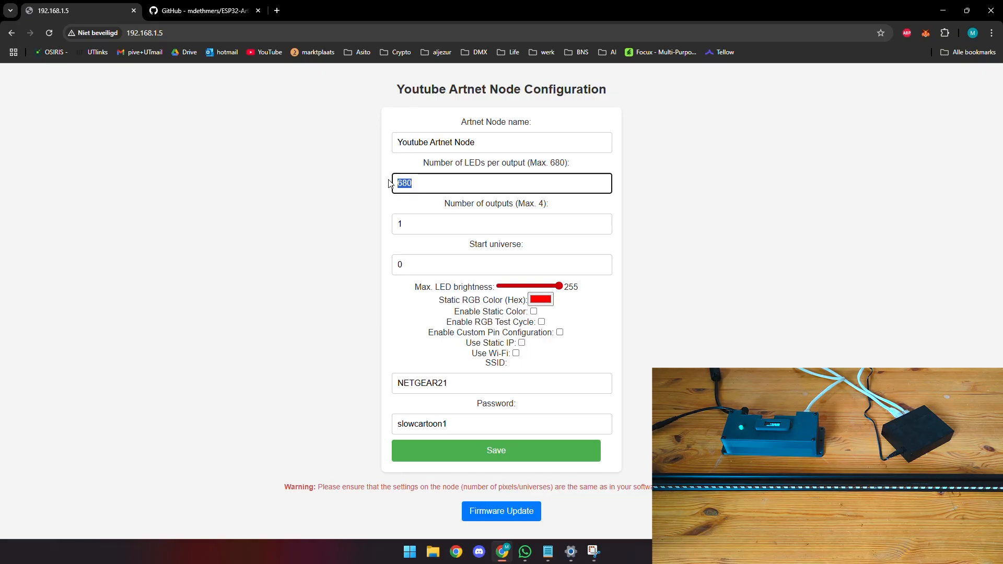
{"action": "type", "text": "170"}
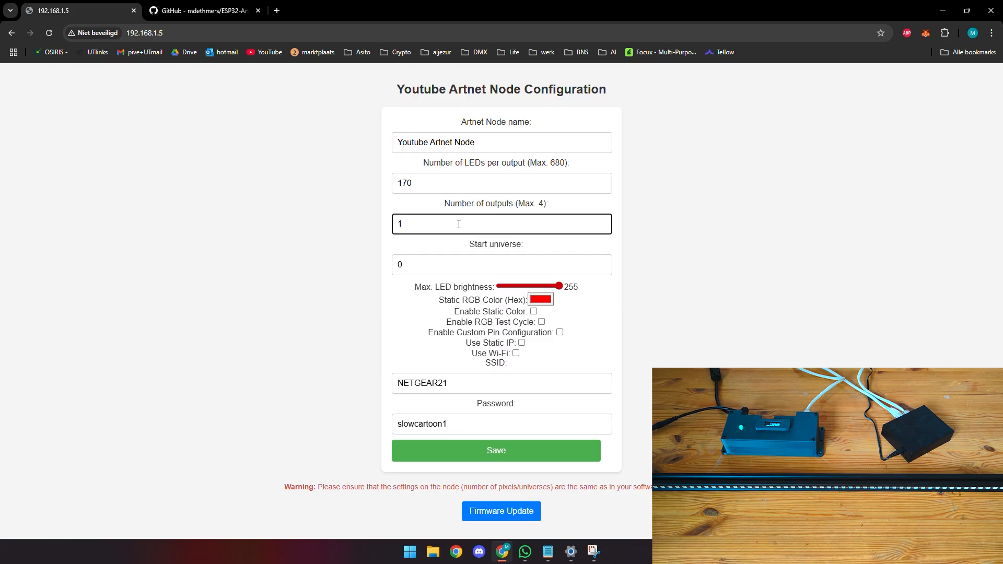
{"action": "left_click", "coordinate": [500, 264]}
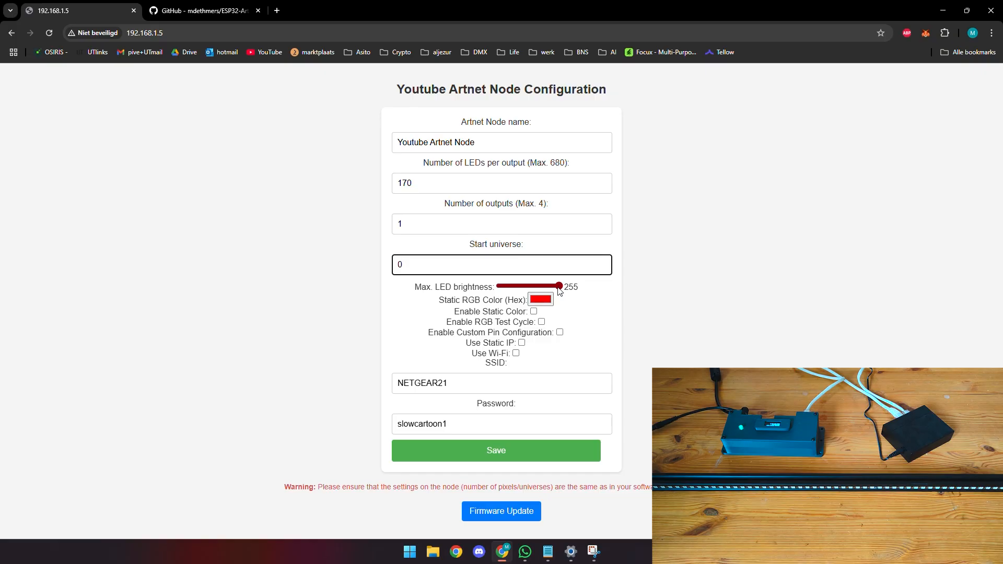
{"action": "left_click", "coordinate": [502, 264]}
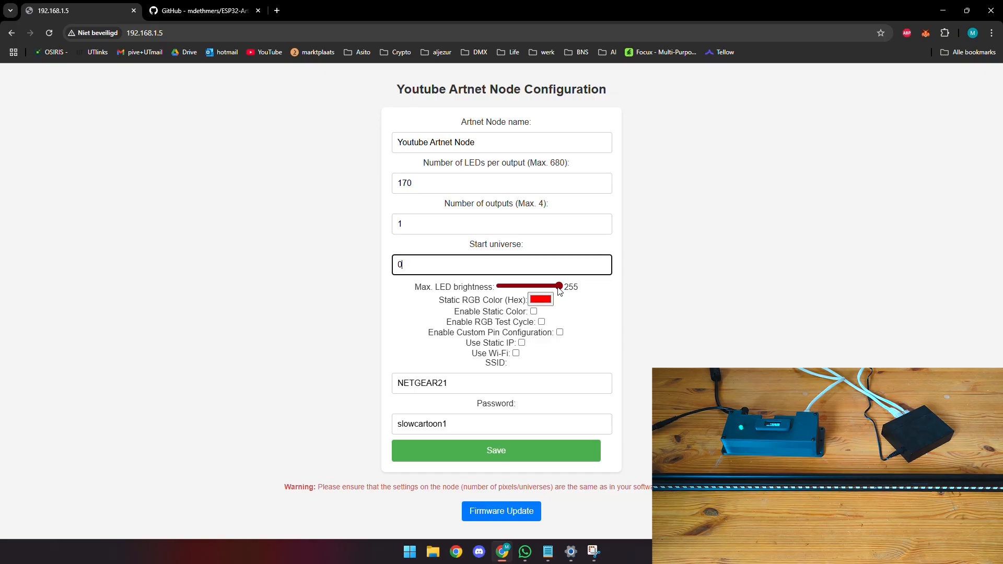
{"action": "left_click_drag", "start_coordinate": [556, 286], "coordinate": [505, 286]}
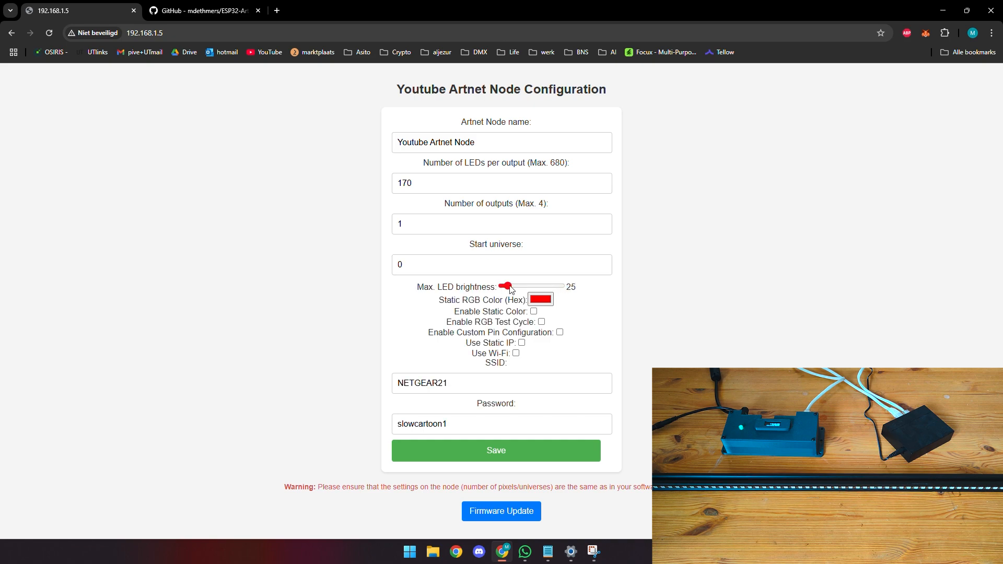
{"action": "left_click_drag", "start_coordinate": [507, 286], "coordinate": [556, 286]}
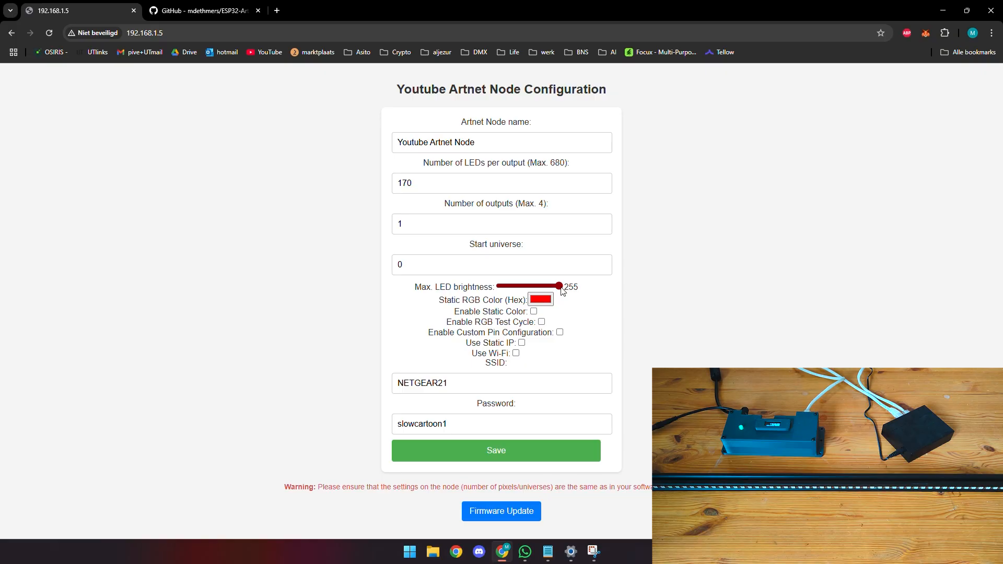
{"action": "left_click", "coordinate": [558, 286]}
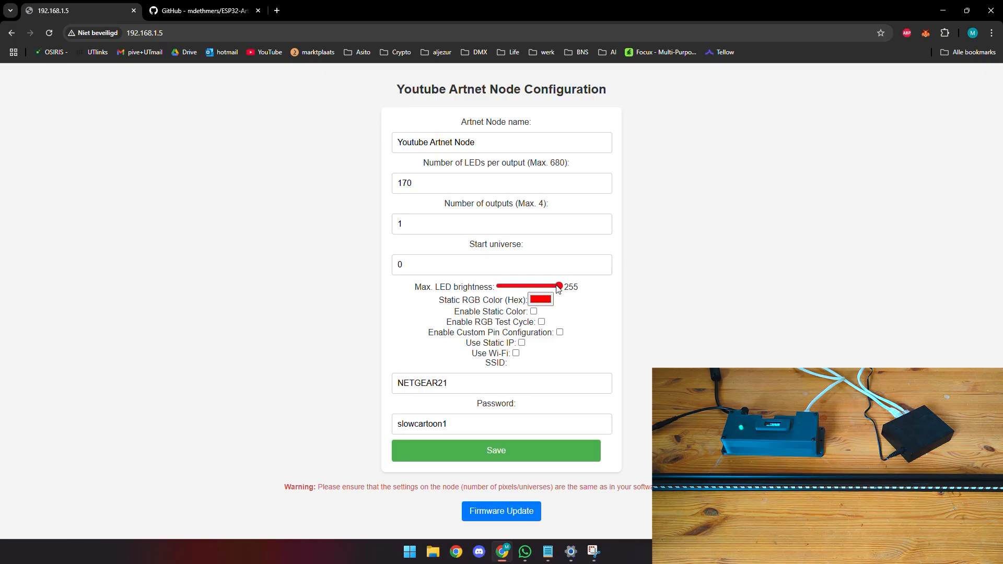
{"action": "left_click_drag", "start_coordinate": [558, 286], "coordinate": [507, 286]}
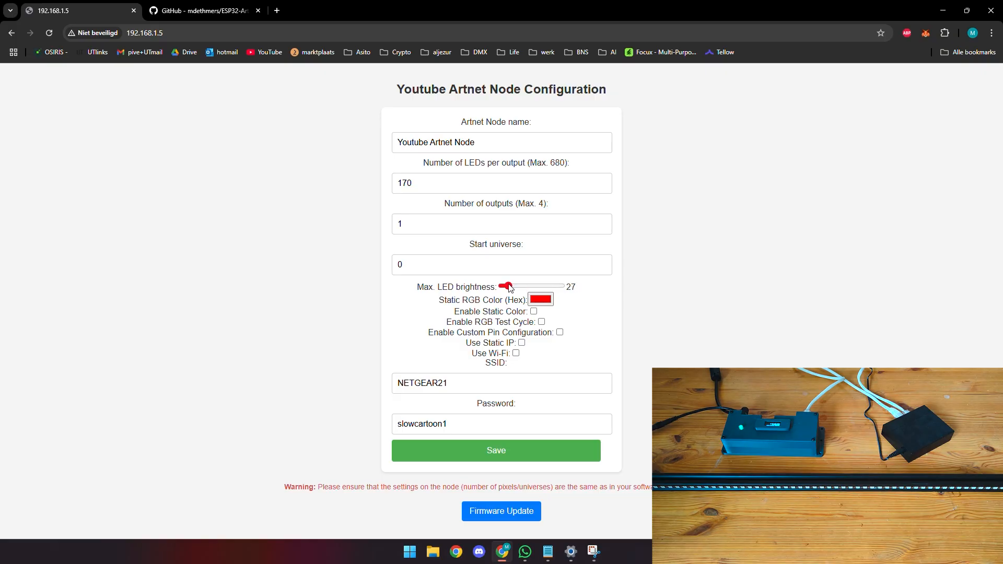
{"action": "left_click_drag", "start_coordinate": [509, 286], "coordinate": [506, 286]}
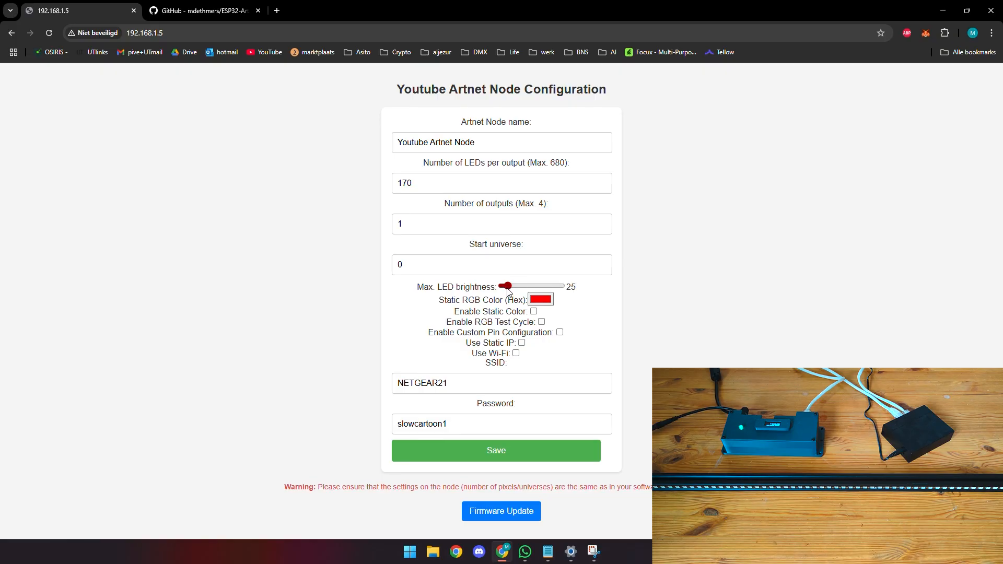
{"action": "left_click_drag", "start_coordinate": [508, 286], "coordinate": [562, 286]}
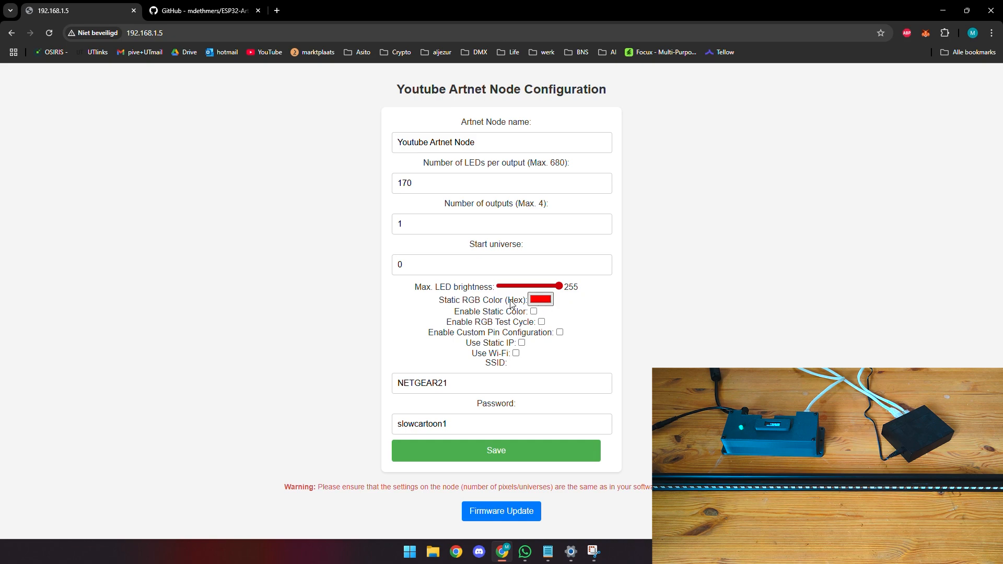
Step: Tick Enable RGB Test Cycle and save so the strip cycles through colours
{"action": "left_click", "coordinate": [541, 321]}
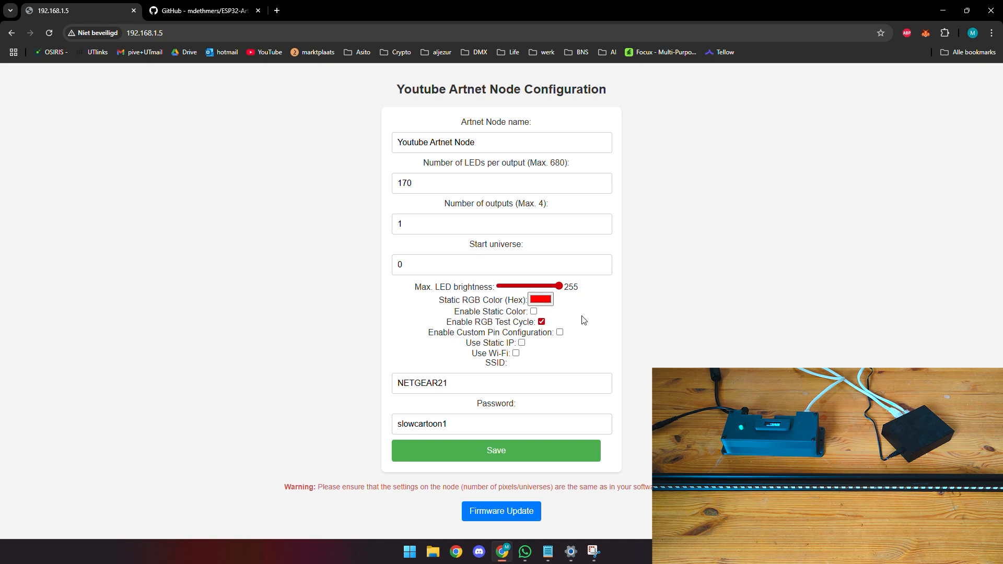
{"action": "double_click", "coordinate": [505, 322]}
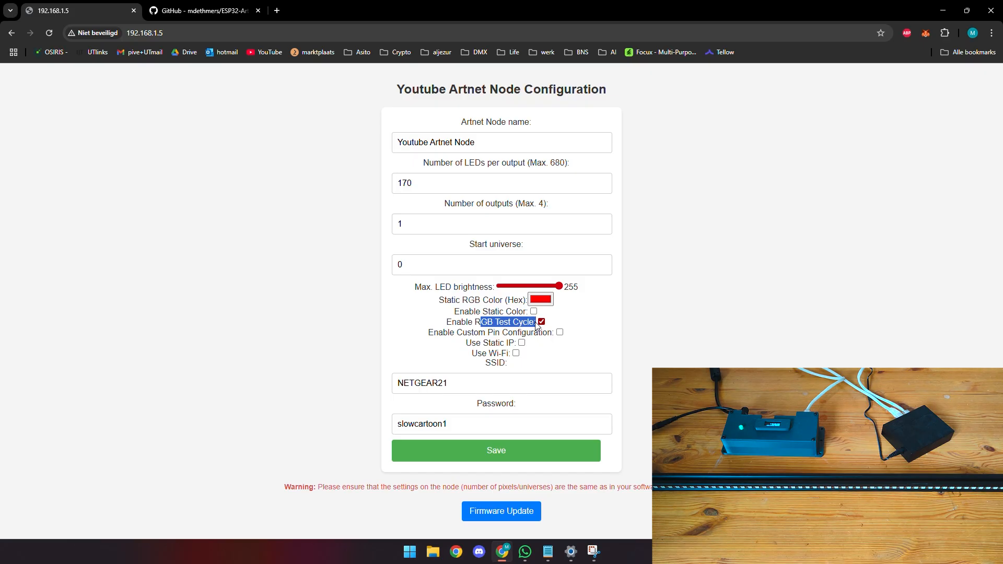
{"action": "left_click", "coordinate": [541, 321]}
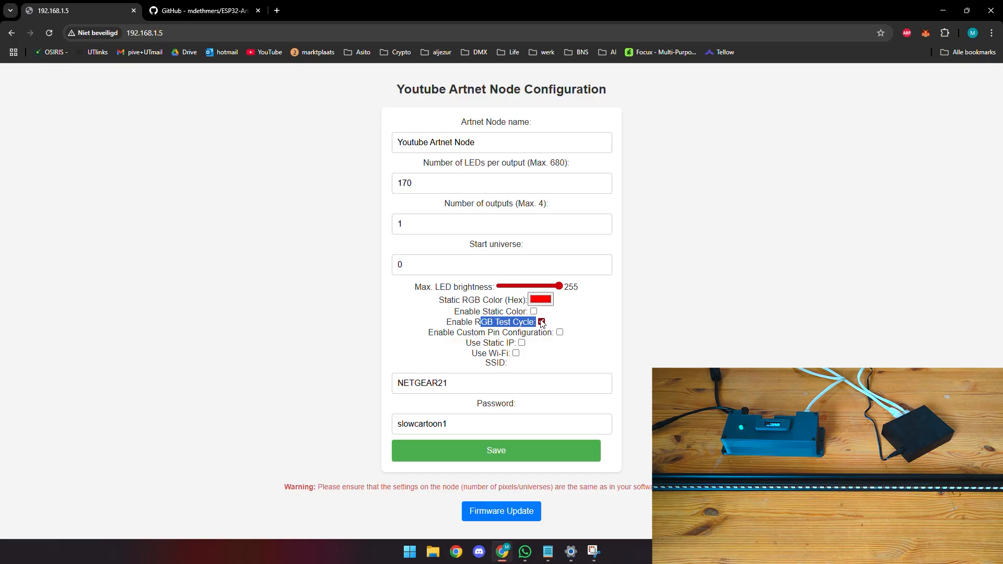
{"action": "left_click", "coordinate": [541, 322]}
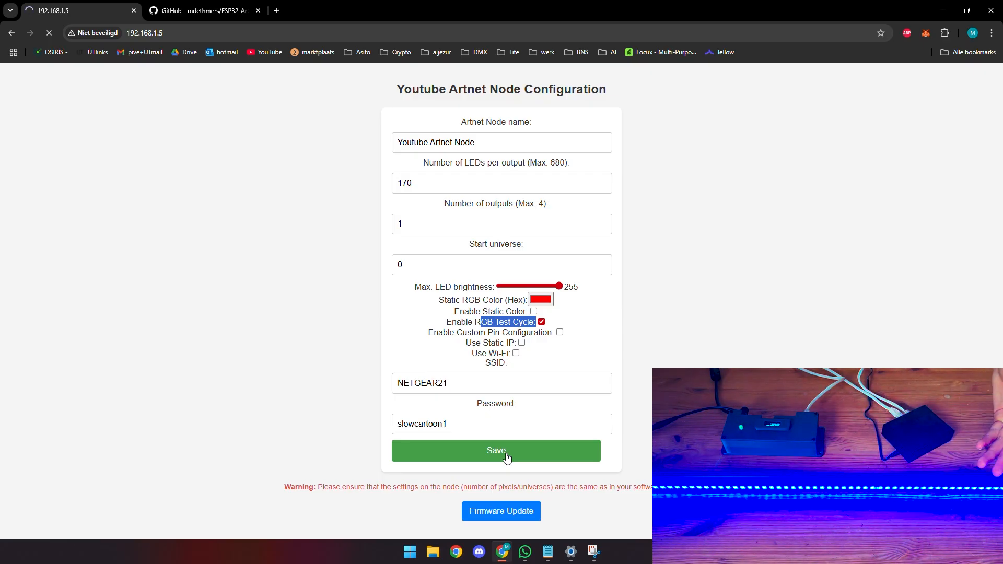
{"action": "left_click", "coordinate": [495, 450]}
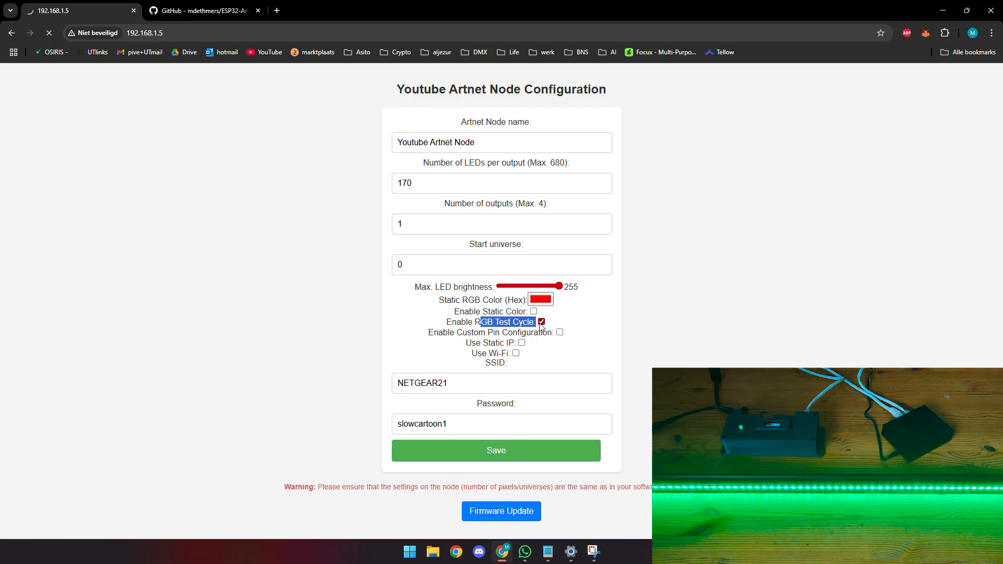
{"action": "left_click", "coordinate": [539, 300]}
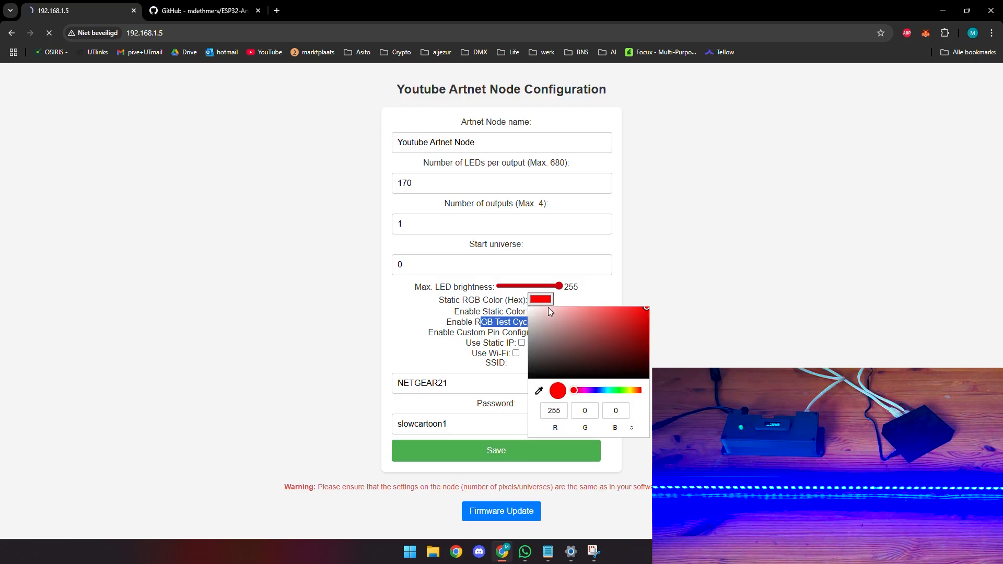
Step: Drag the static colour hue to blue, then toggle Enable Static Color on and off
{"action": "left_click_drag", "start_coordinate": [572, 389], "coordinate": [584, 389]}
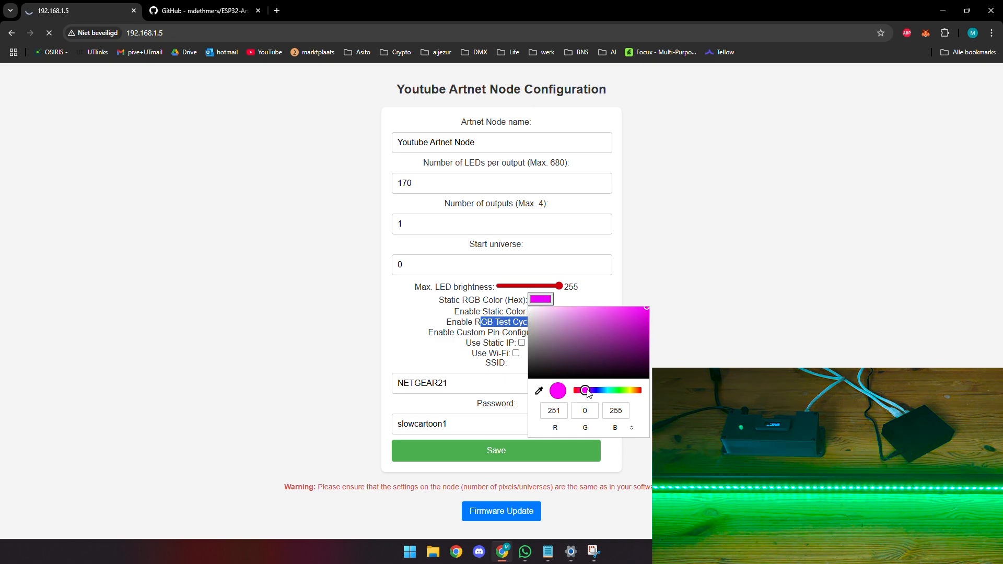
{"action": "left_click_drag", "start_coordinate": [585, 390], "coordinate": [597, 390]}
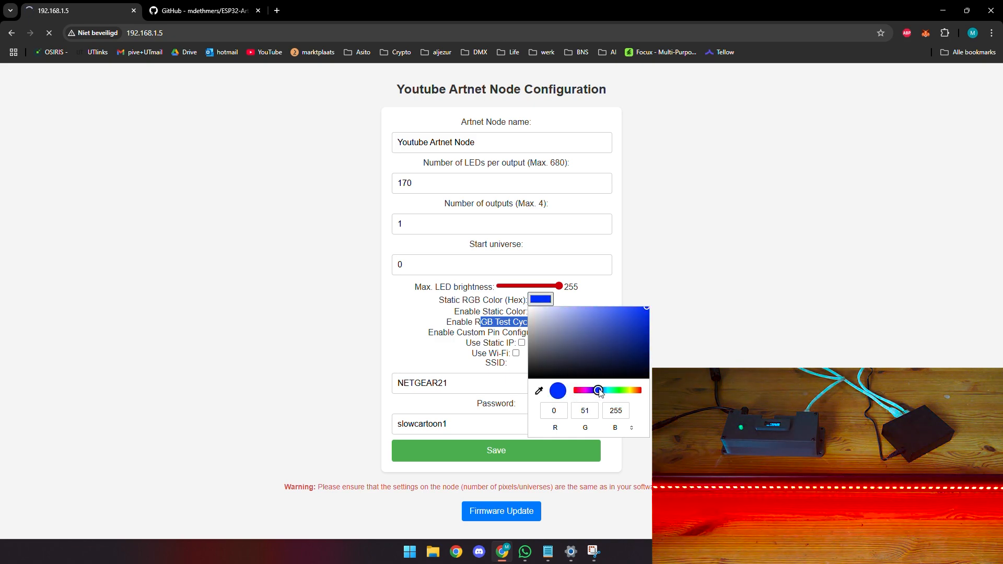
{"action": "left_click", "coordinate": [534, 311]}
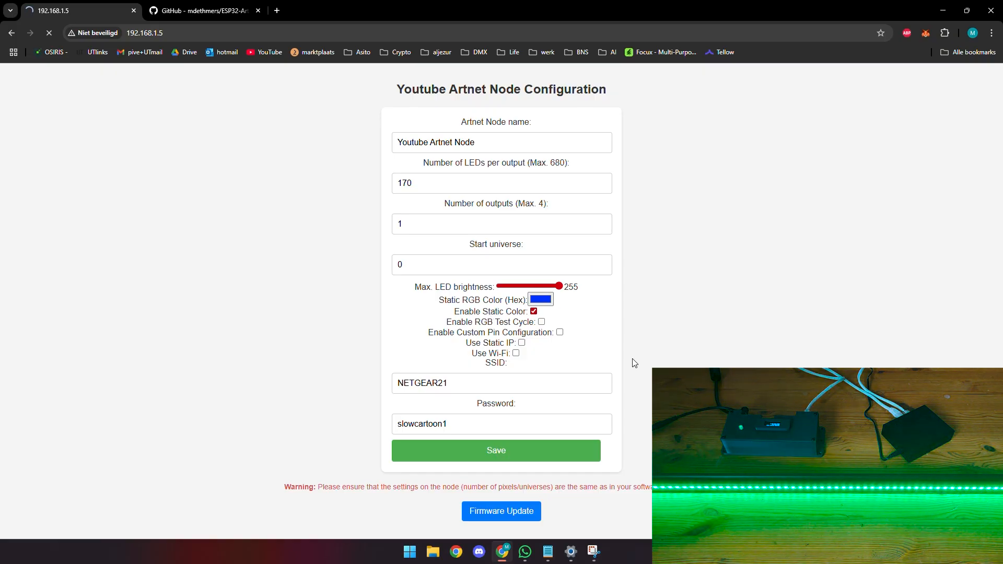
{"action": "mouse_move", "coordinate": [602, 347]}
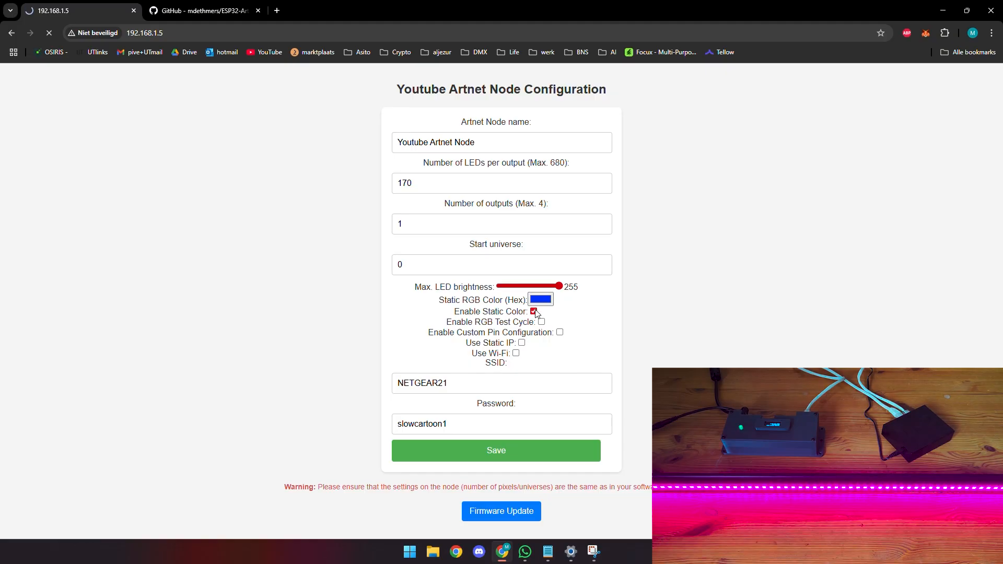
{"action": "left_click", "coordinate": [533, 311]}
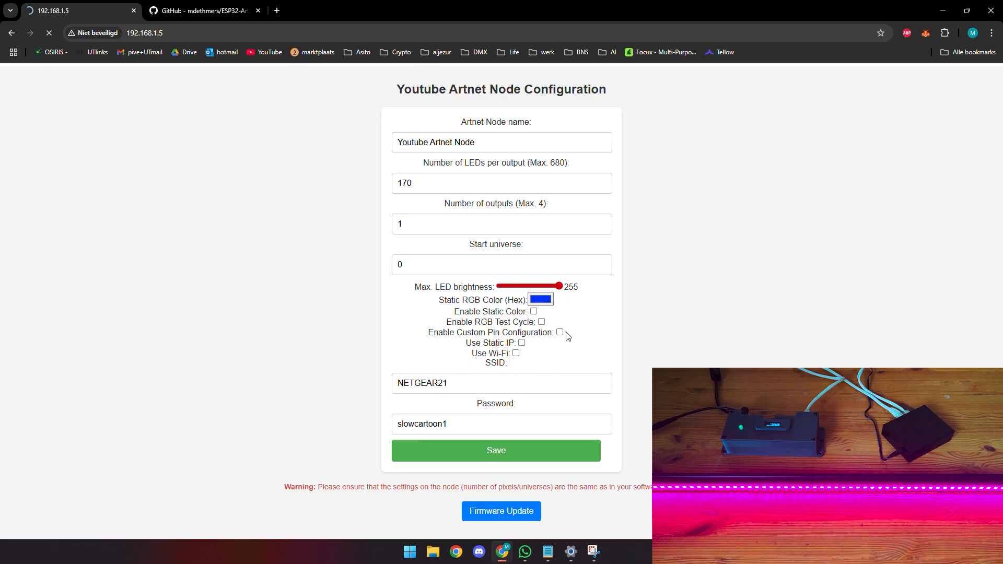
Step: Show the custom pin fields (12, 14, 27, 26), then untick custom pin configuration
{"action": "left_click", "coordinate": [560, 332]}
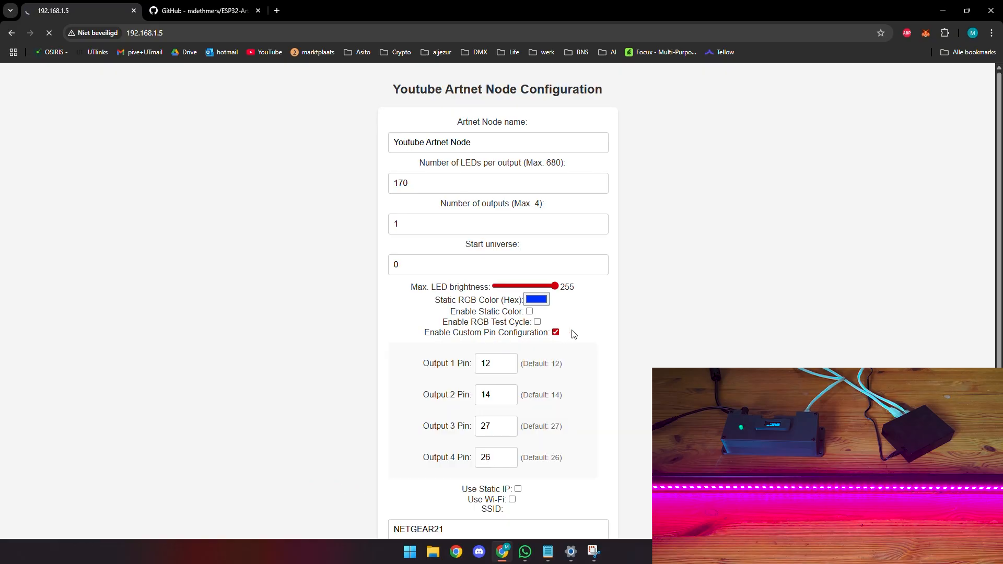
{"action": "scroll", "scroll_direction": "down", "scroll_amount": 3}
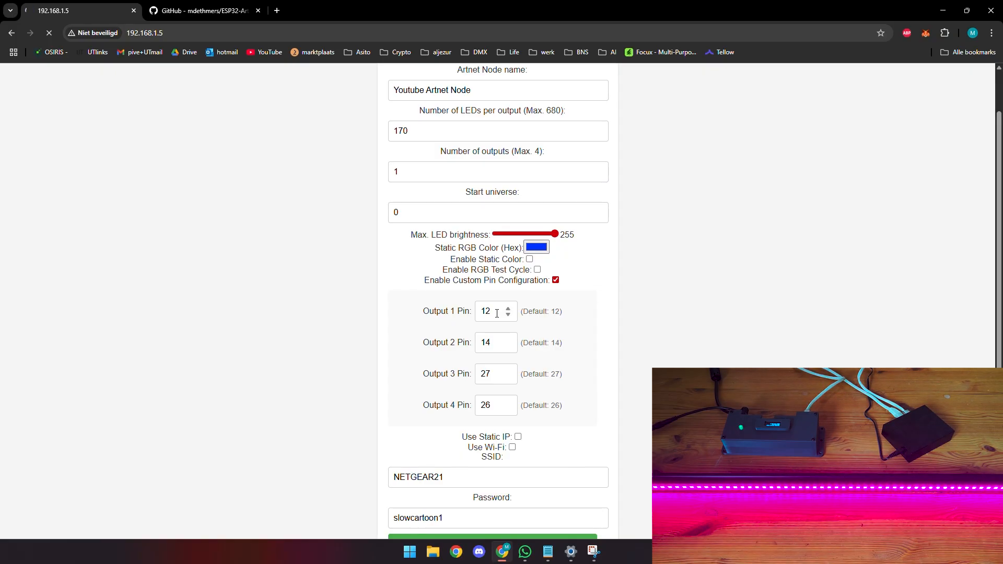
{"action": "left_click", "coordinate": [555, 280]}
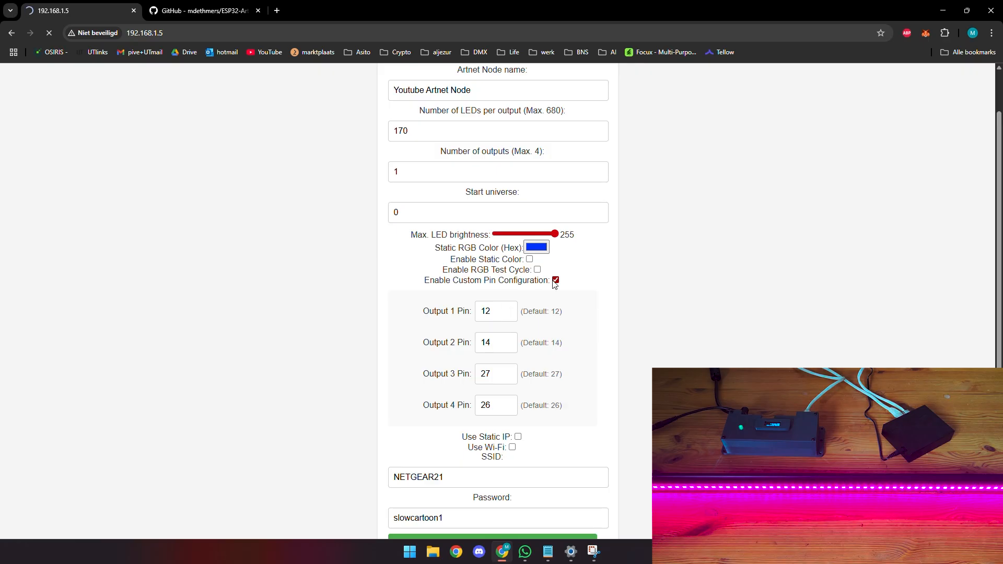
{"action": "left_click", "coordinate": [555, 280]}
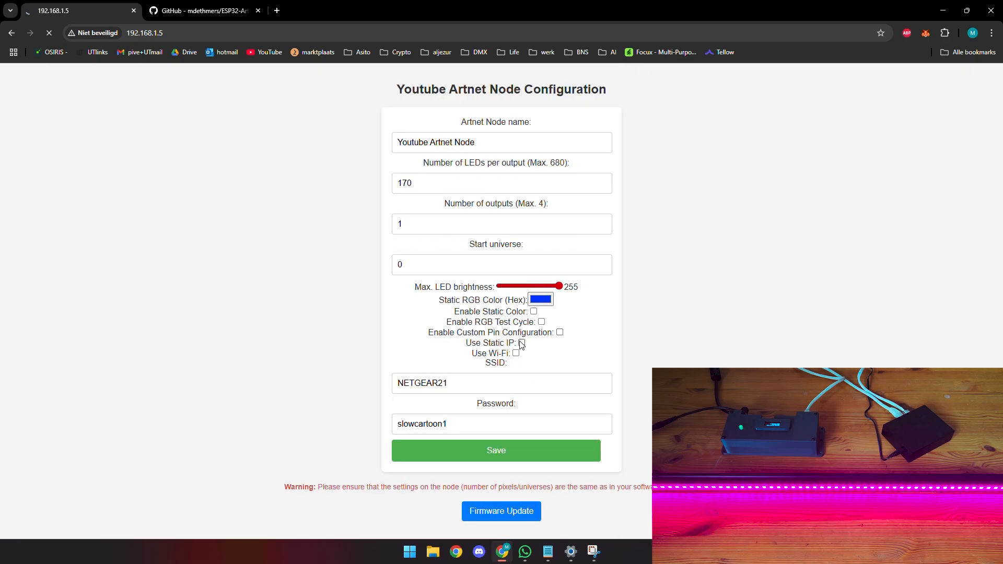
Step: Toggle Use Static IP to view its fields, then tick Enable Static Color and Use Wi-Fi
{"action": "left_click", "coordinate": [520, 343]}
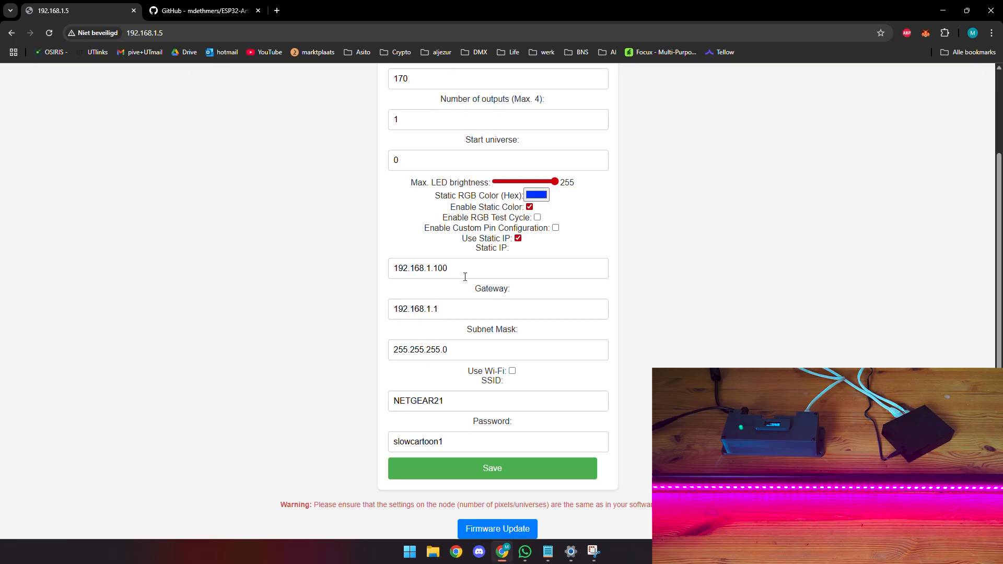
{"action": "mouse_move", "coordinate": [492, 260]}
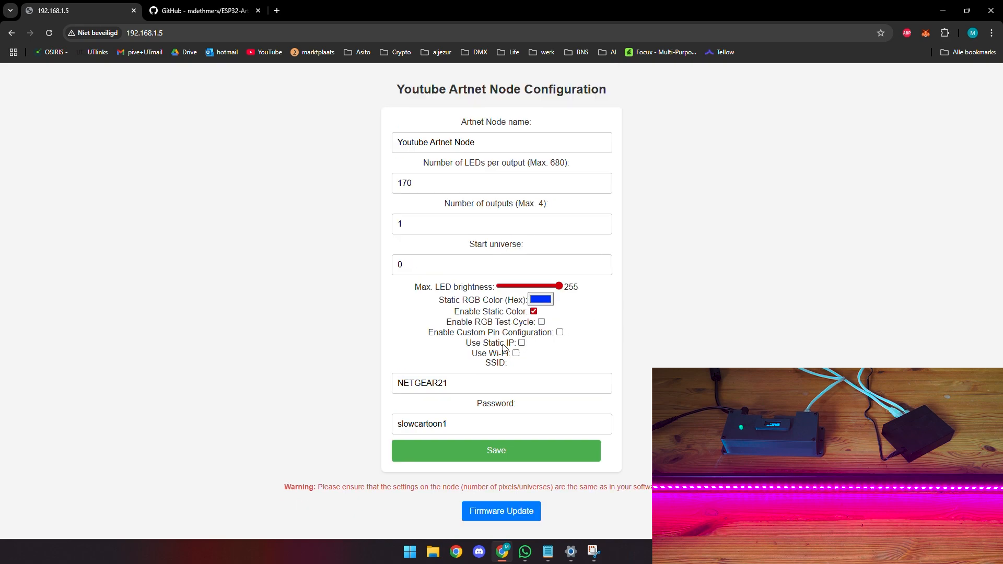
{"action": "left_click", "coordinate": [515, 352]}
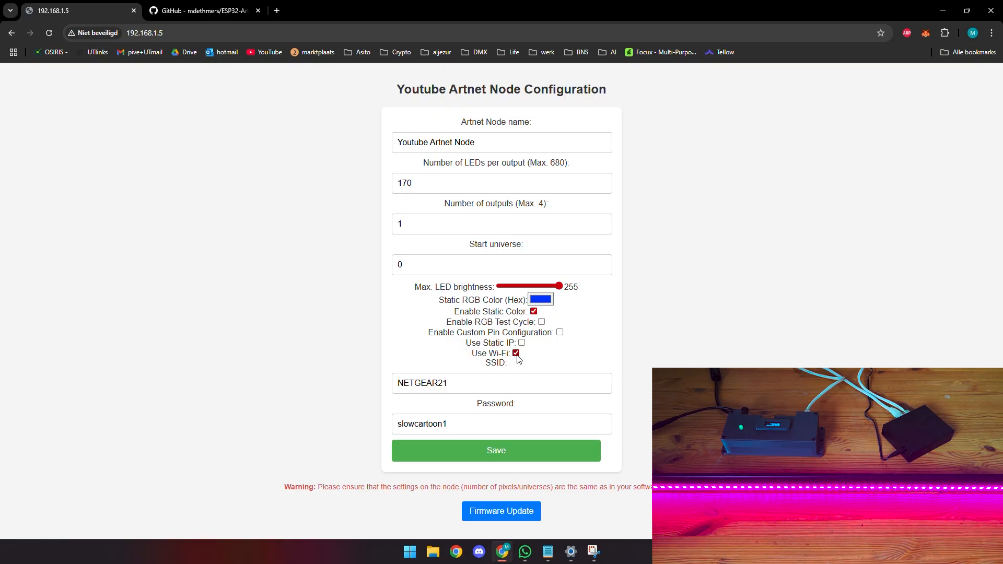
{"action": "mouse_move", "coordinate": [552, 361]}
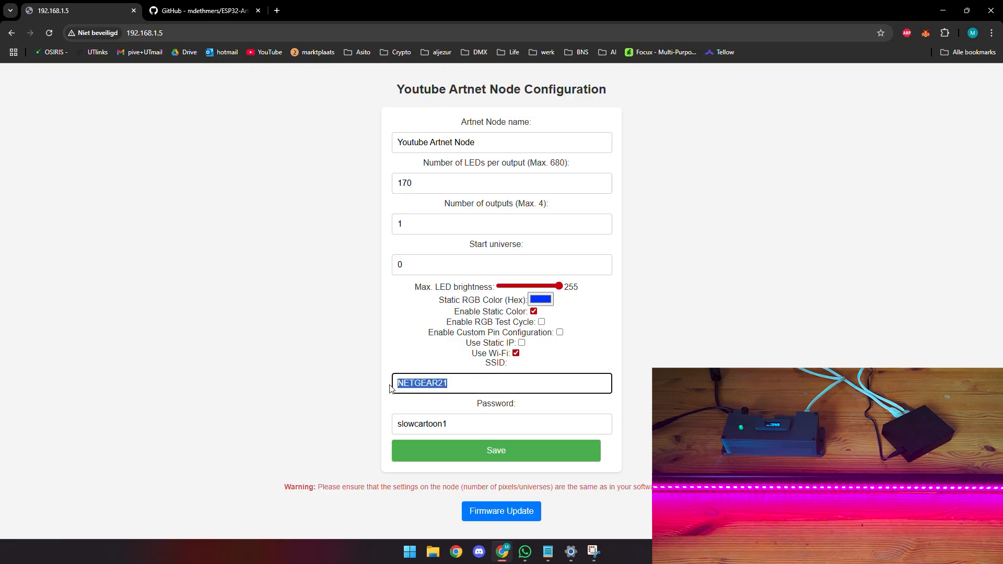
Step: Untick Wi-Fi and static colour, then save the settings and let the page reload
{"action": "left_click", "coordinate": [500, 382]}
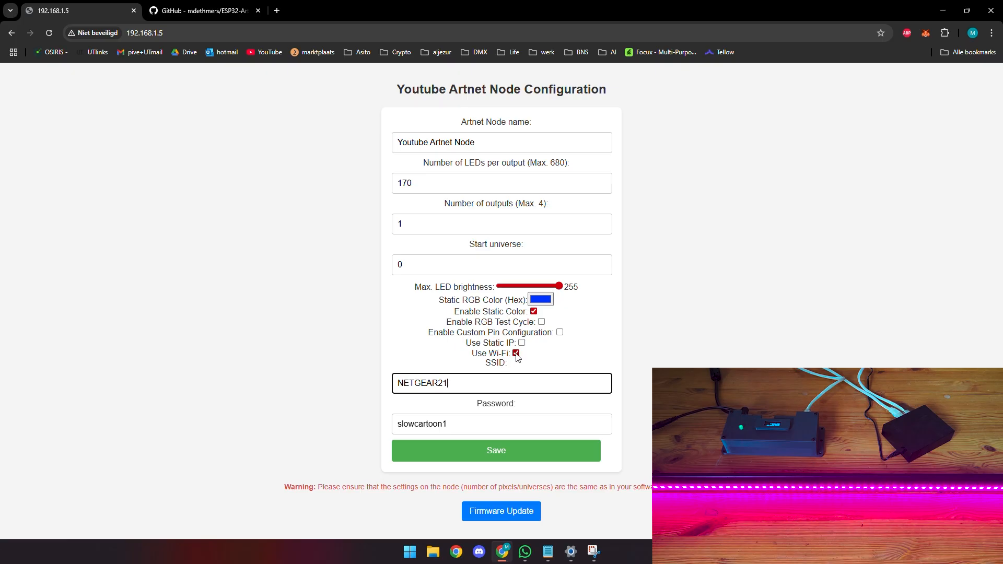
{"action": "left_click", "coordinate": [515, 353]}
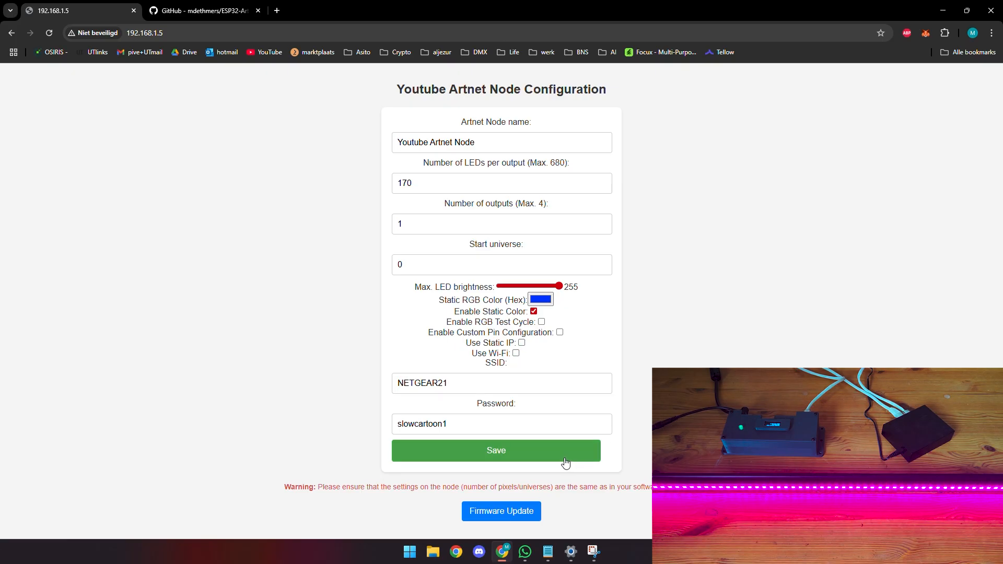
{"action": "left_click", "coordinate": [534, 311]}
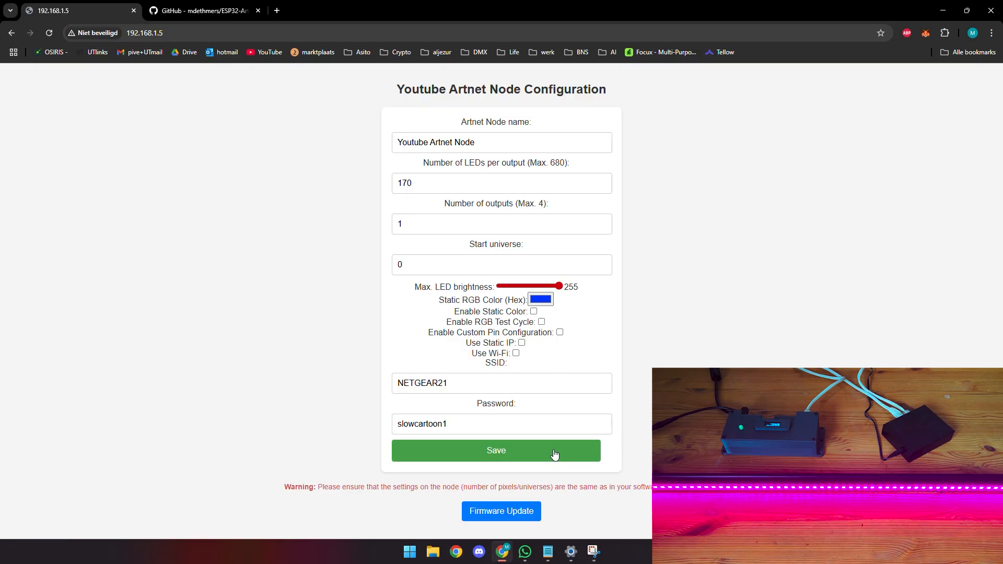
{"action": "left_click", "coordinate": [495, 450]}
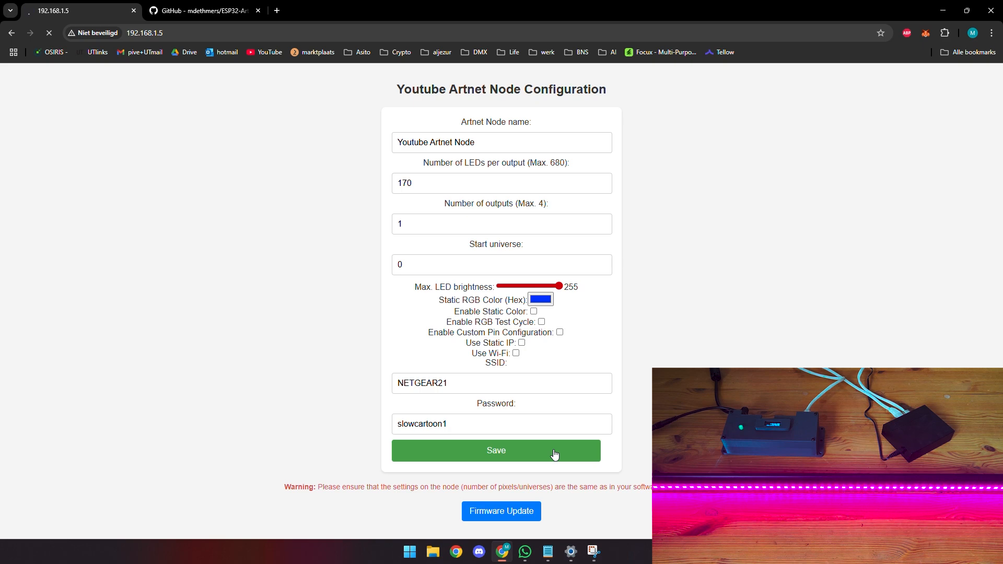
{"action": "left_click", "coordinate": [495, 451]}
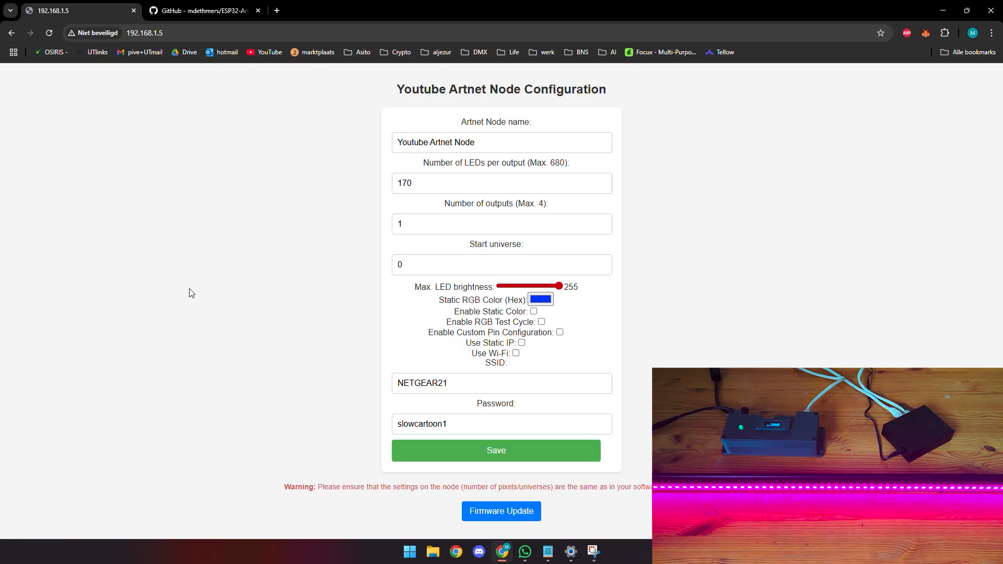
{"action": "mouse_move", "coordinate": [480, 519]}
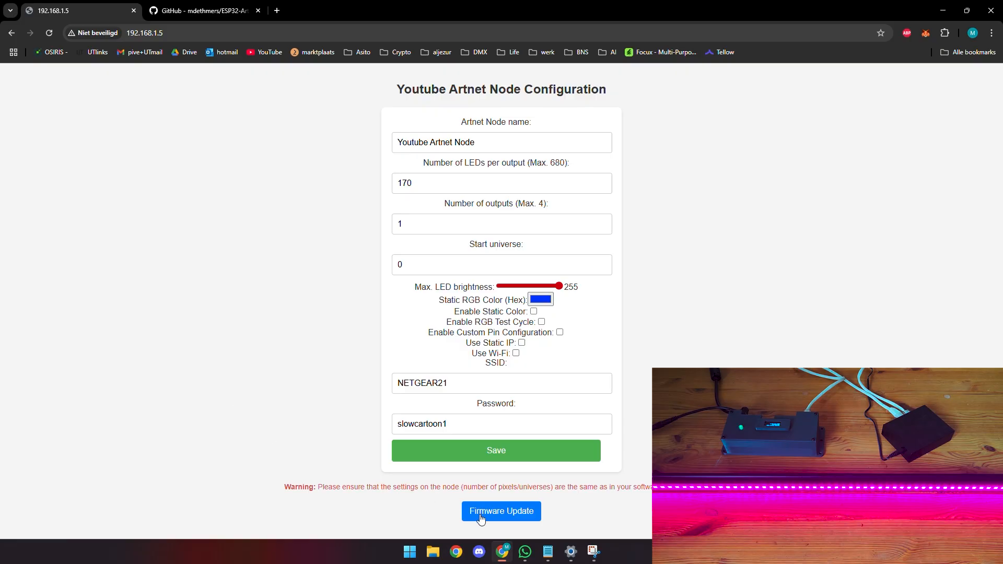
Step: Go to the OTA firmware update page and bring up the bin file chooser
{"action": "left_click", "coordinate": [500, 510]}
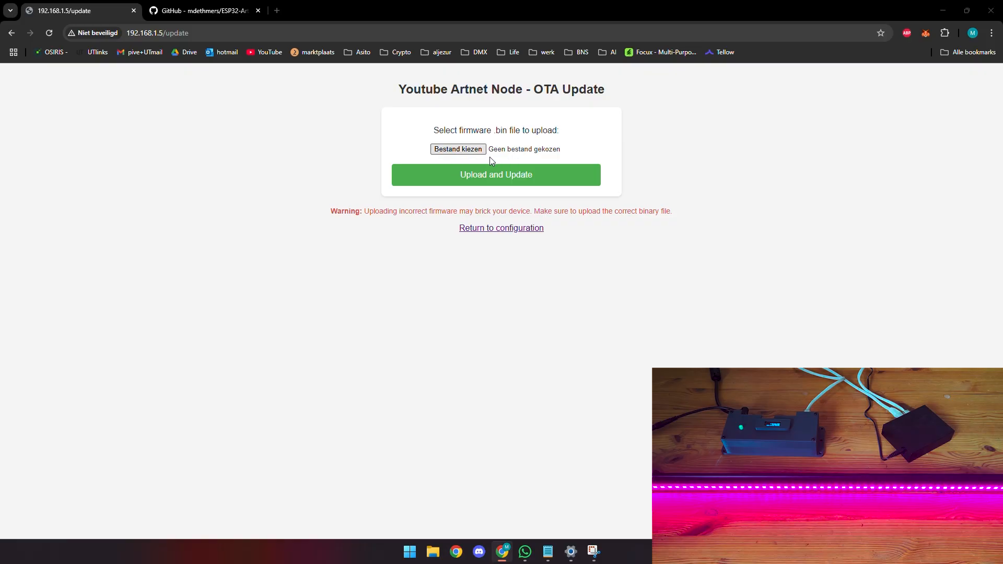
{"action": "left_click", "coordinate": [456, 150]}
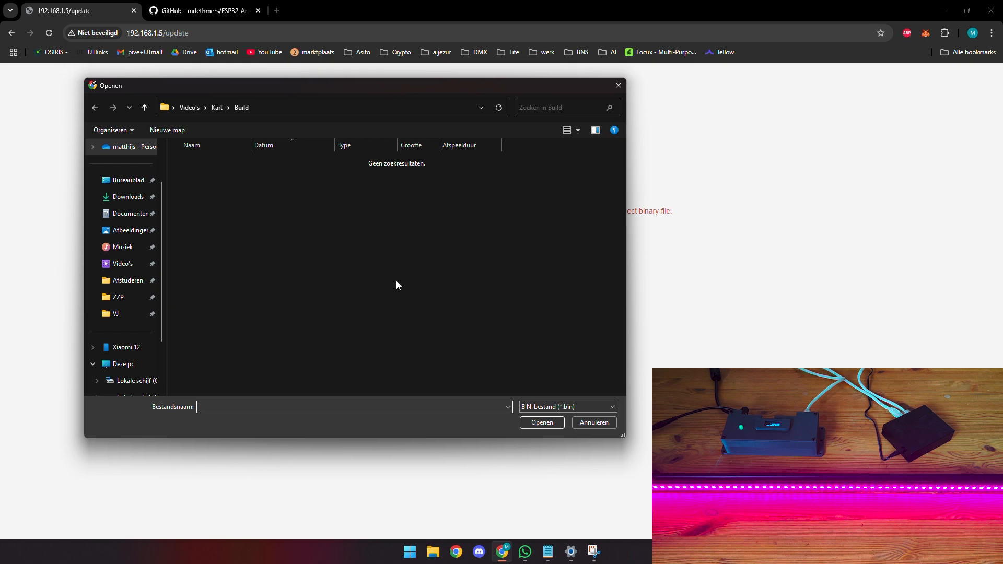
{"action": "mouse_move", "coordinate": [599, 98]}
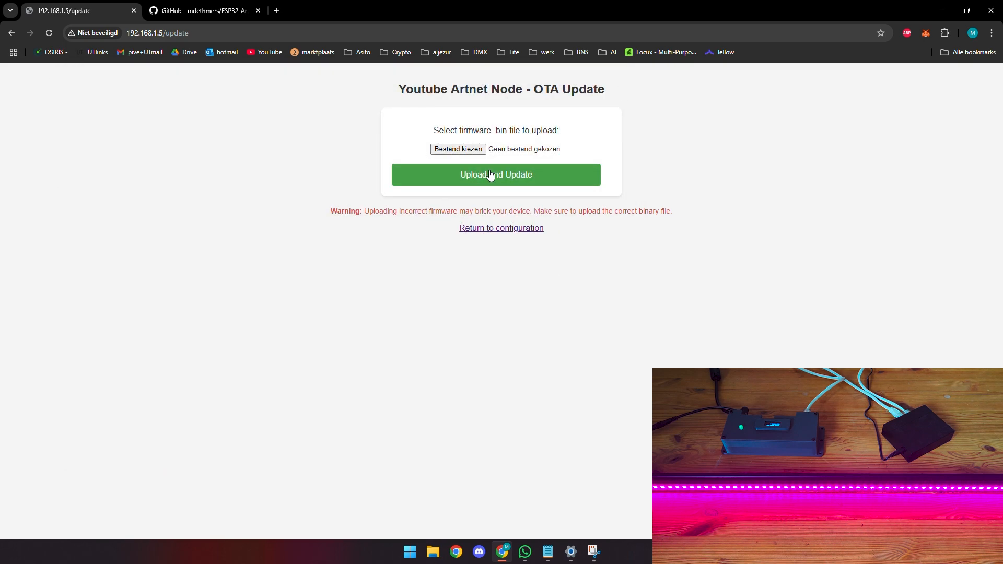
{"action": "mouse_move", "coordinate": [501, 227]}
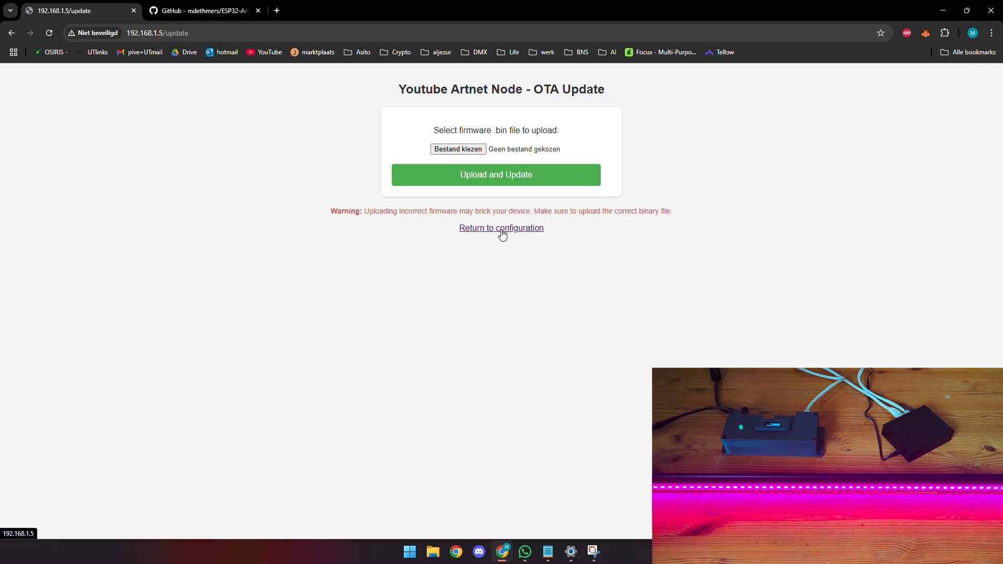
Step: In Advanced Output, select Lumiverse 4 and keep LED 96 as its fixture type
{"action": "left_click", "coordinate": [500, 228]}
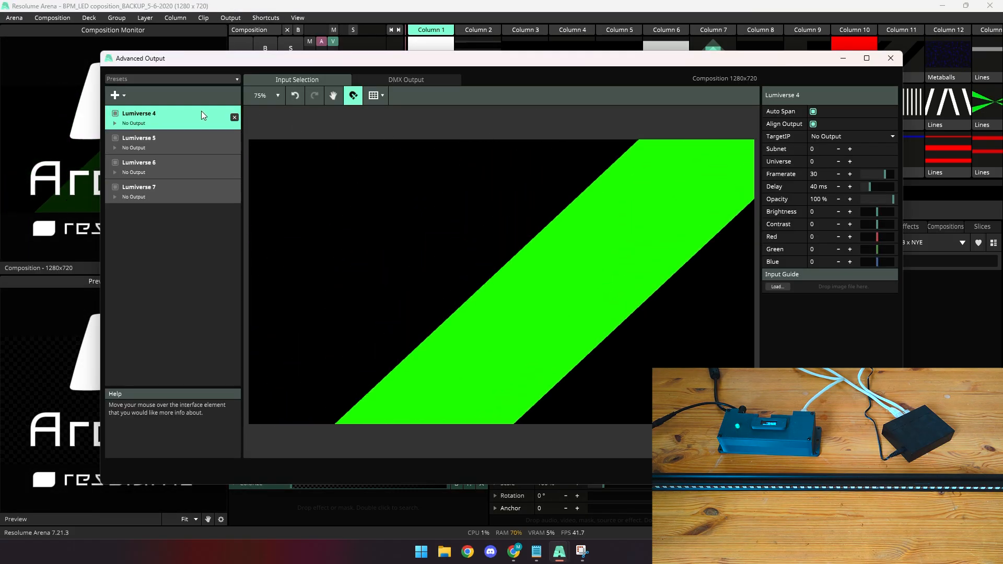
{"action": "left_click", "coordinate": [115, 113]}
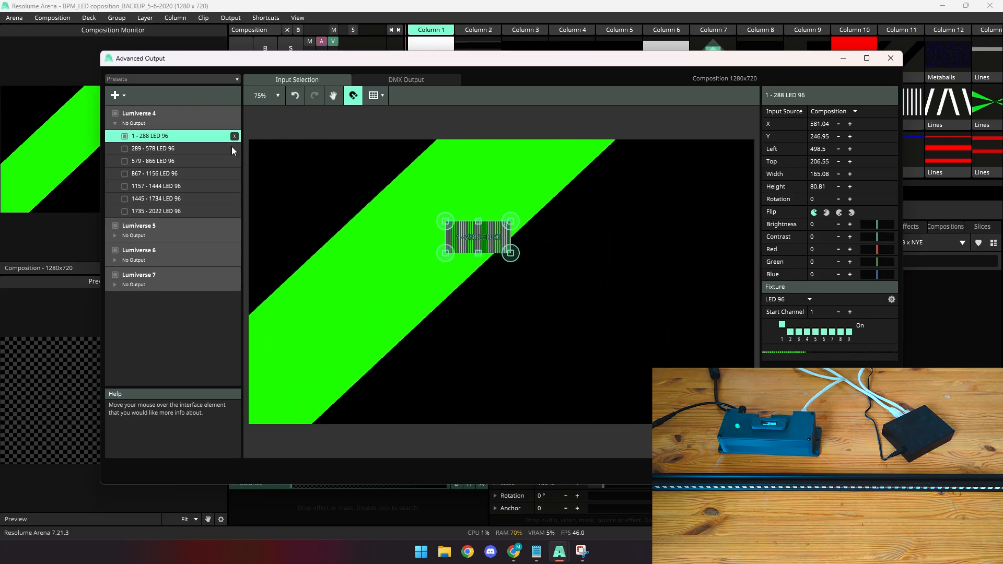
{"action": "left_click", "coordinate": [787, 300]}
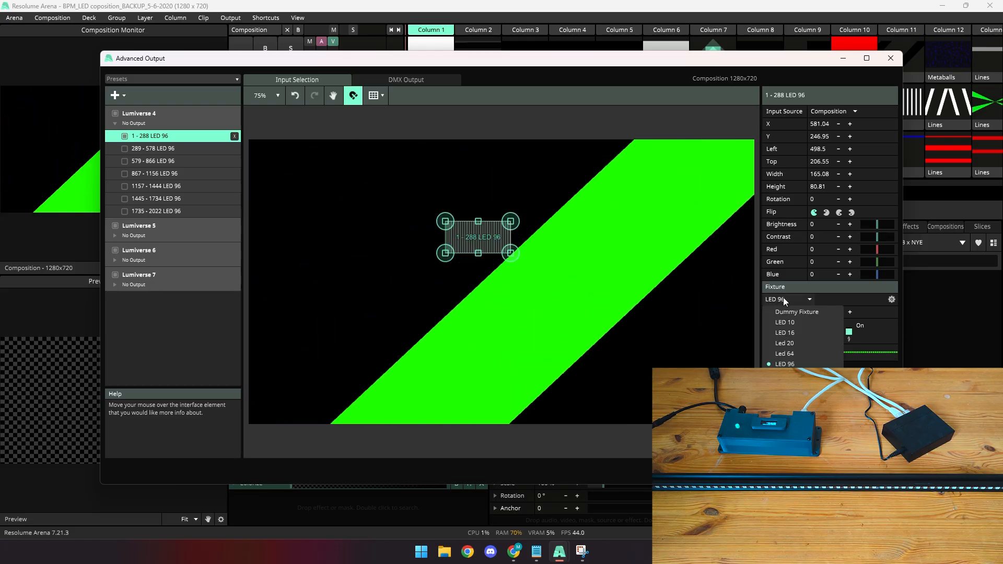
{"action": "left_click", "coordinate": [784, 363]}
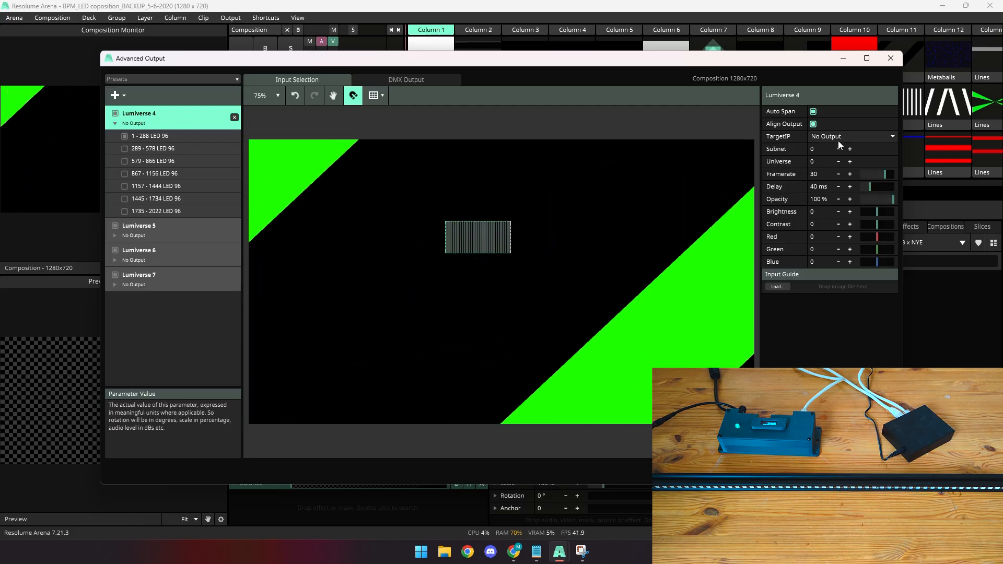
Step: Set Lumiverse 4's TargetIP to 192.168.1.5 (Youtube Artnet Node)
{"action": "left_click", "coordinate": [850, 136]}
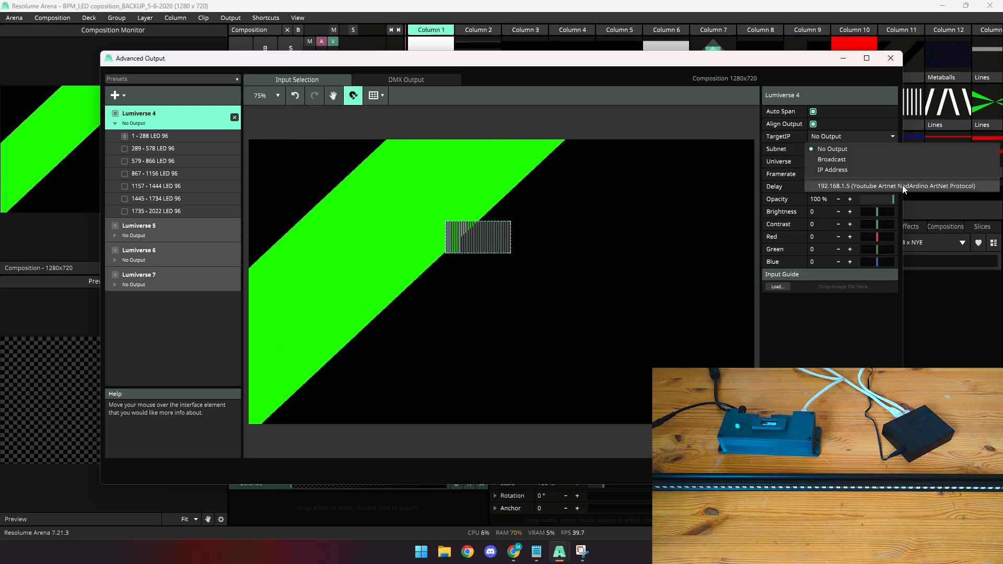
{"action": "left_click", "coordinate": [870, 185]}
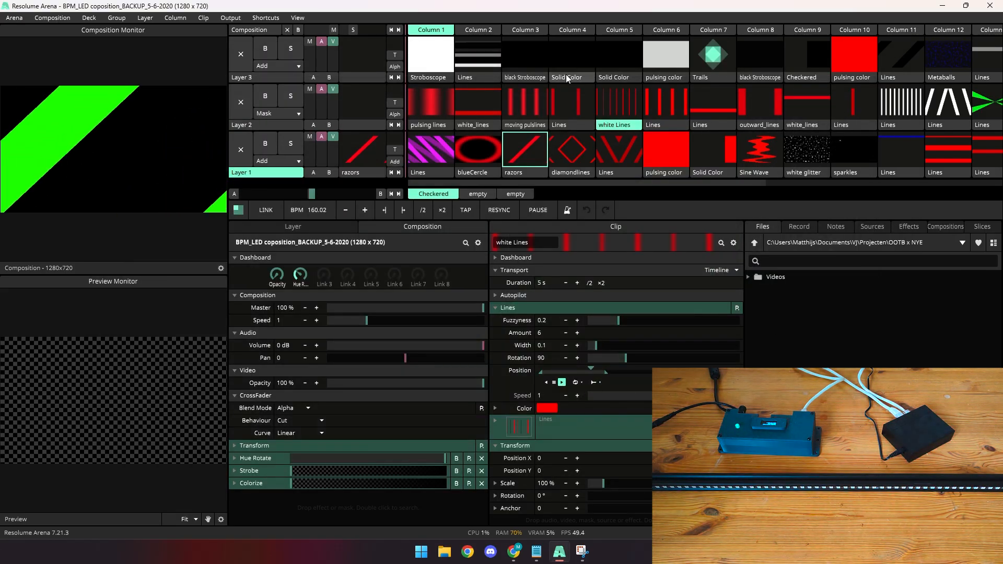
Step: Launch the Solid Color clip in Layer 3 of the Resolume composition
{"action": "left_click", "coordinate": [429, 54]}
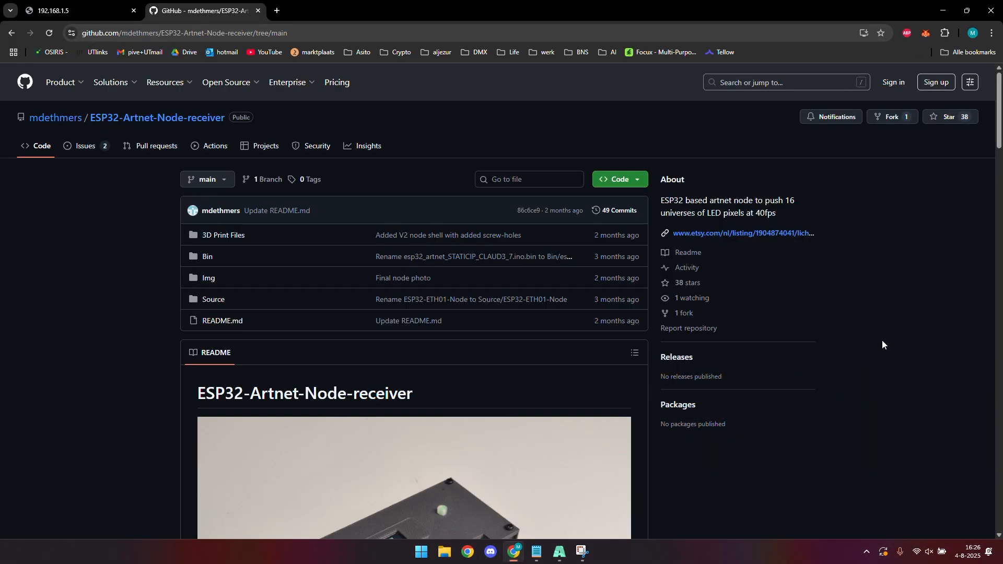
Step: Scroll through the README's Features, PCB Design and Hardware/Software Requirements sections
{"action": "scroll", "scroll_direction": "down", "scroll_amount": 3}
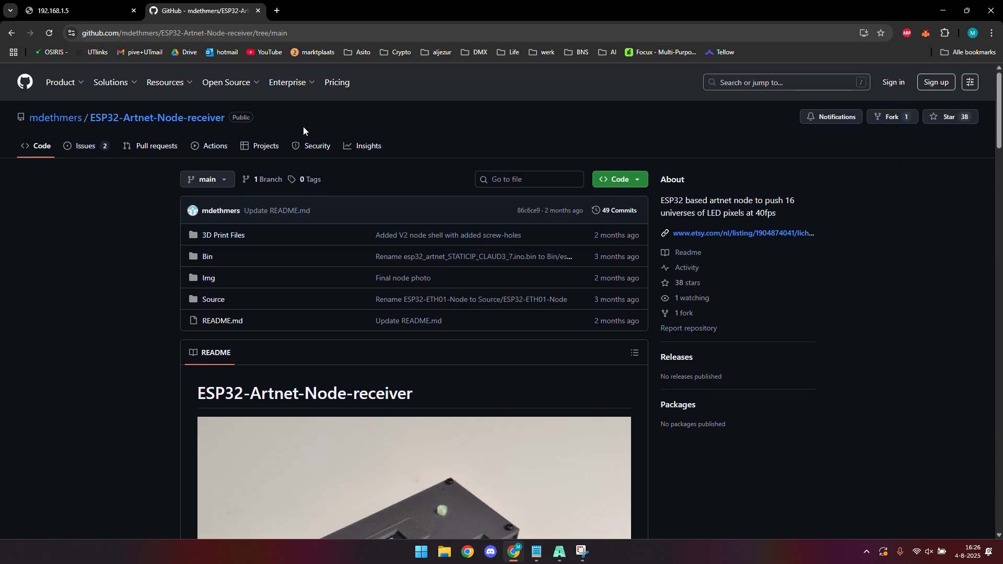
{"action": "mouse_move", "coordinate": [548, 221]}
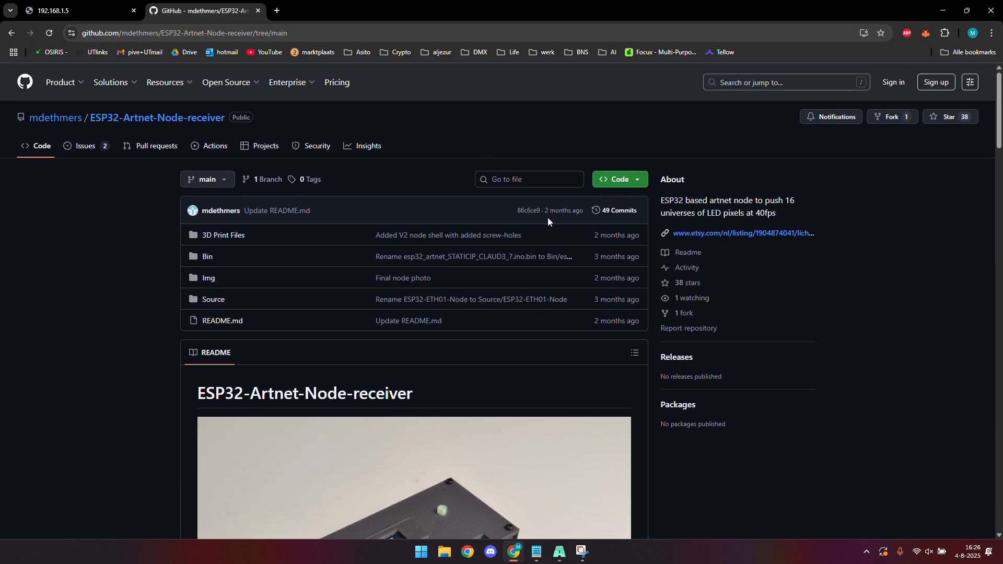
{"action": "mouse_move", "coordinate": [223, 235]}
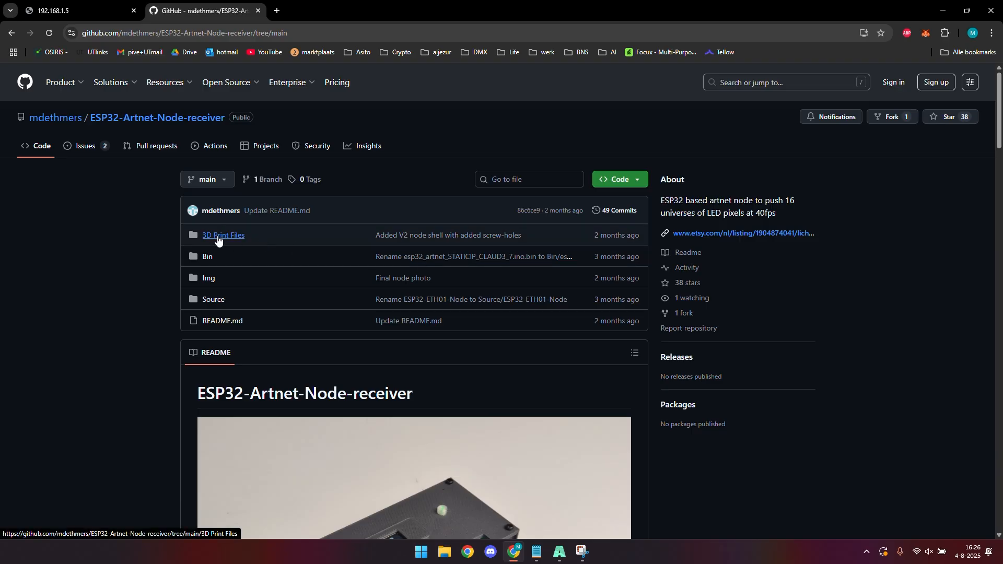
{"action": "mouse_move", "coordinate": [222, 239]}
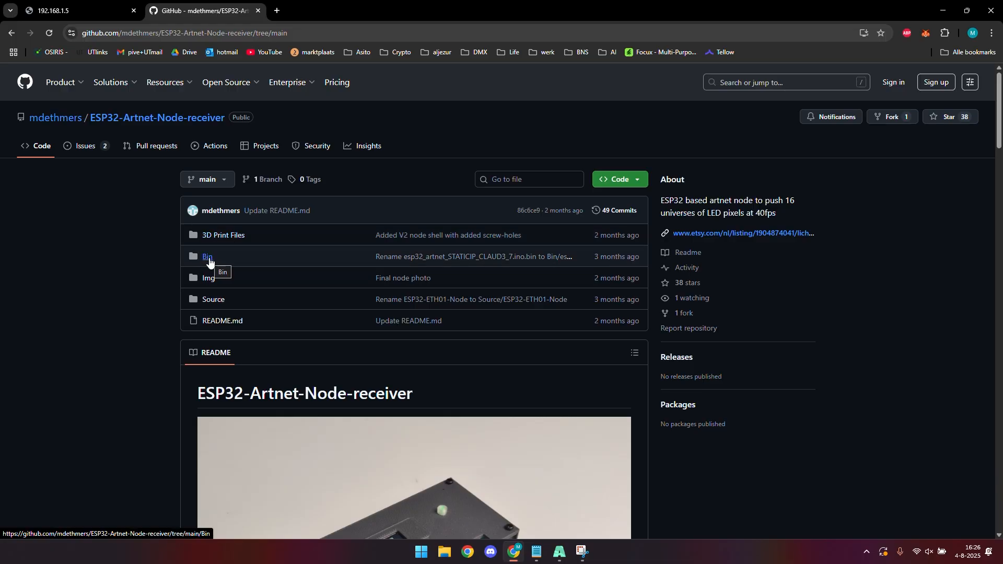
{"action": "scroll", "scroll_direction": "down", "scroll_amount": 3}
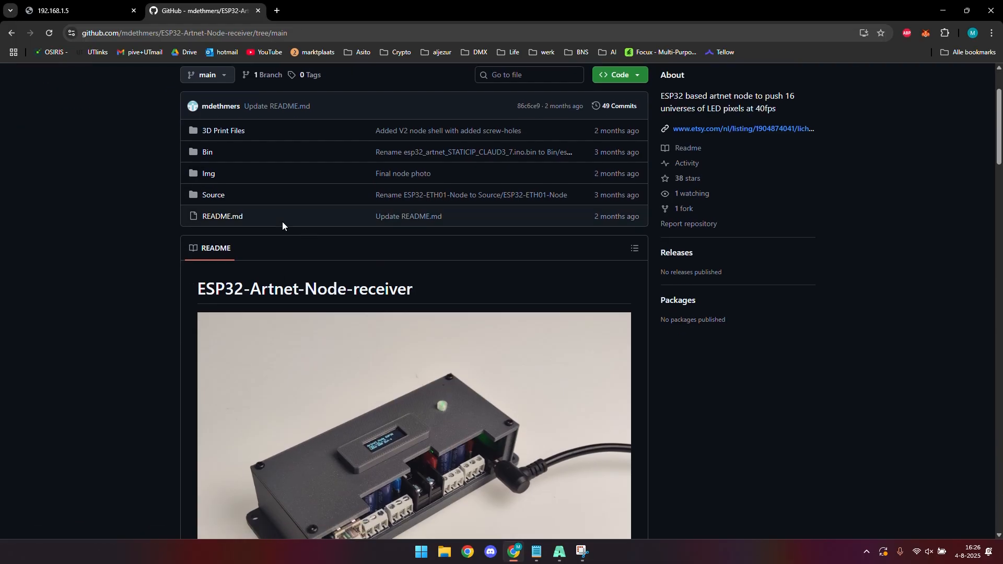
{"action": "mouse_move", "coordinate": [213, 194]}
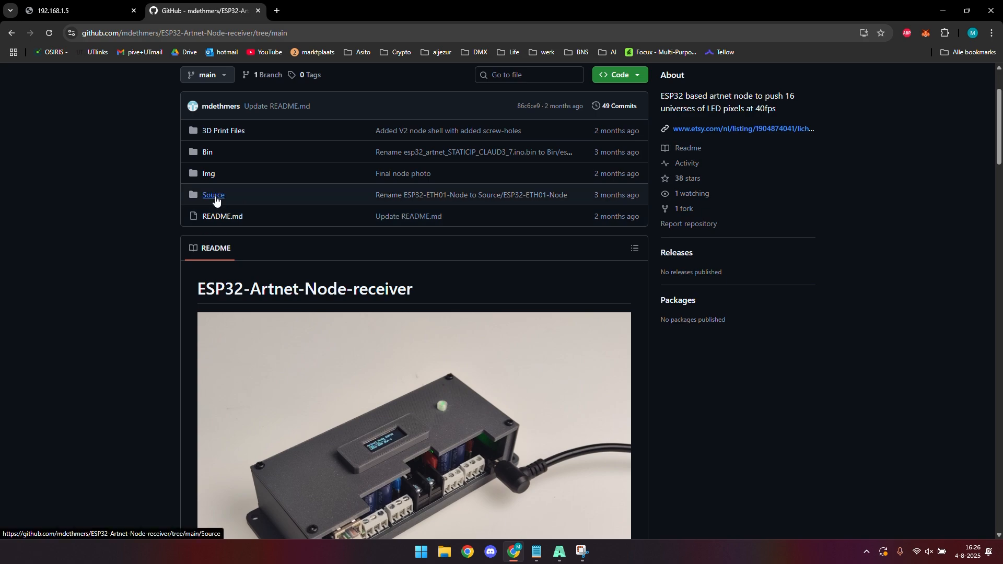
{"action": "mouse_move", "coordinate": [213, 195]}
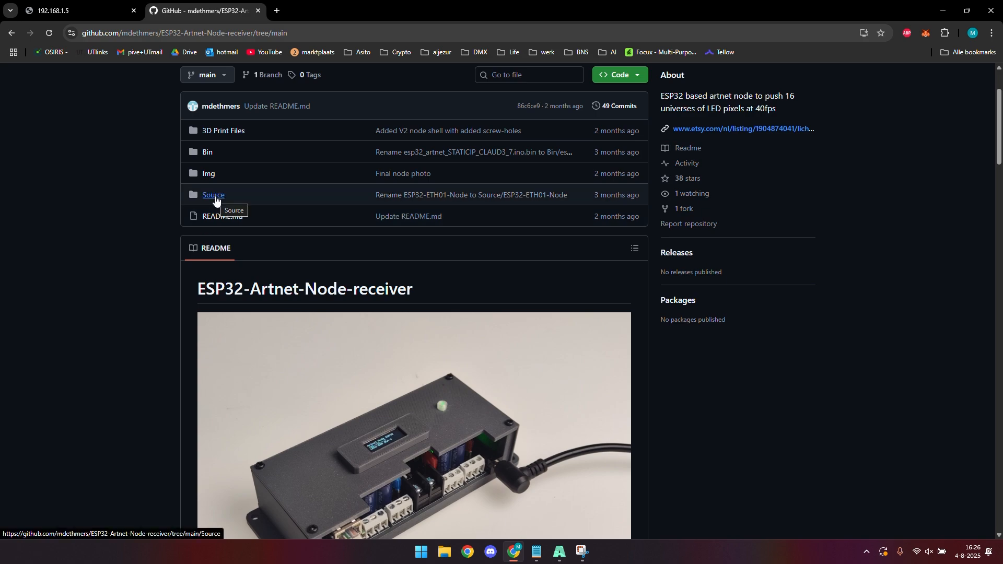
{"action": "scroll", "scroll_direction": "down", "scroll_amount": 3}
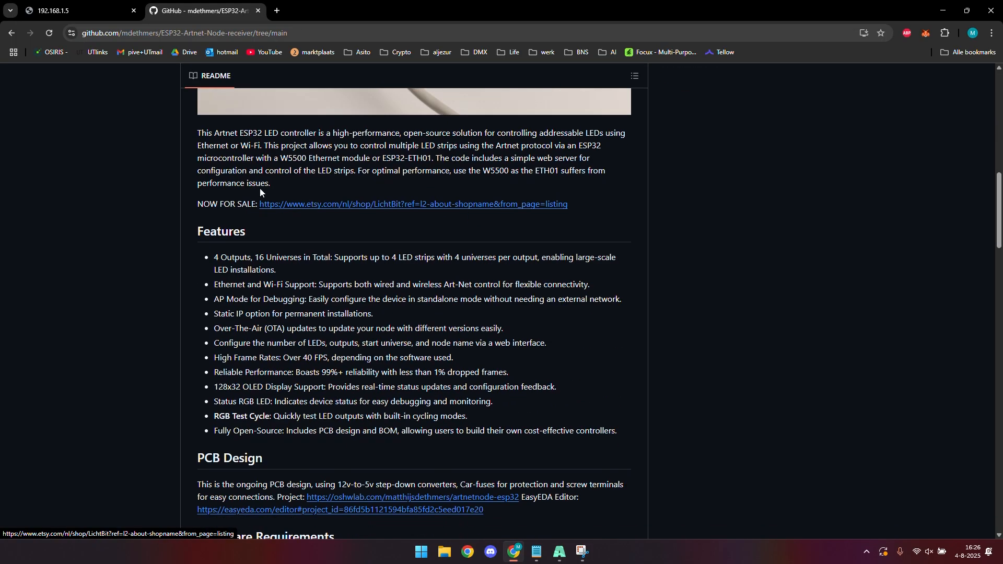
{"action": "mouse_move", "coordinate": [523, 401]}
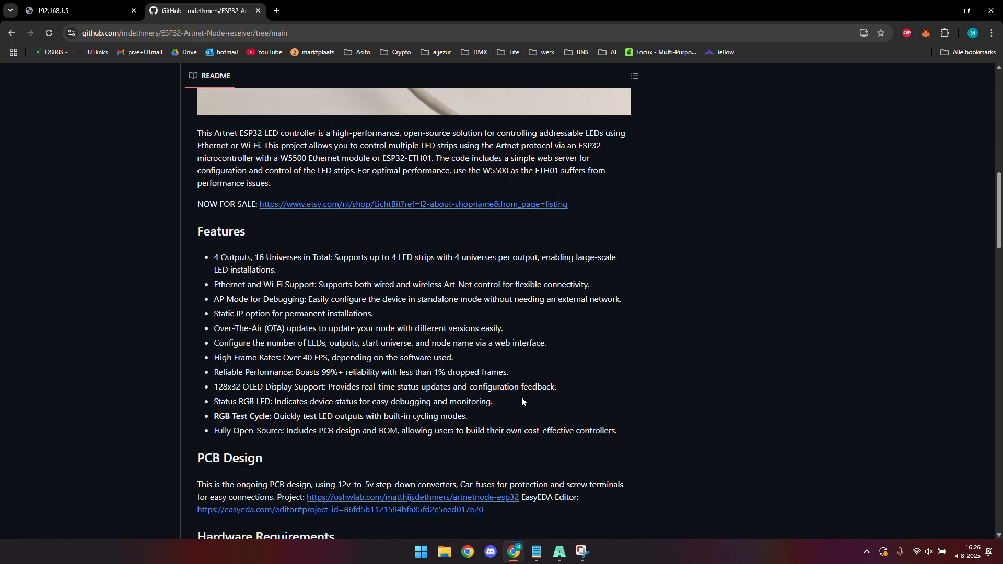
{"action": "mouse_move", "coordinate": [523, 399]}
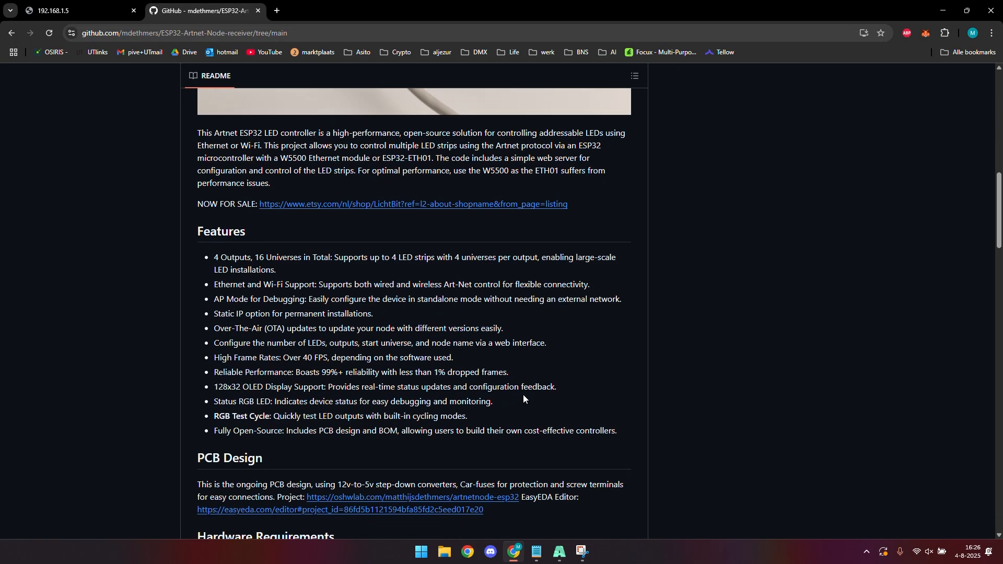
{"action": "scroll", "scroll_direction": "down", "scroll_amount": 3}
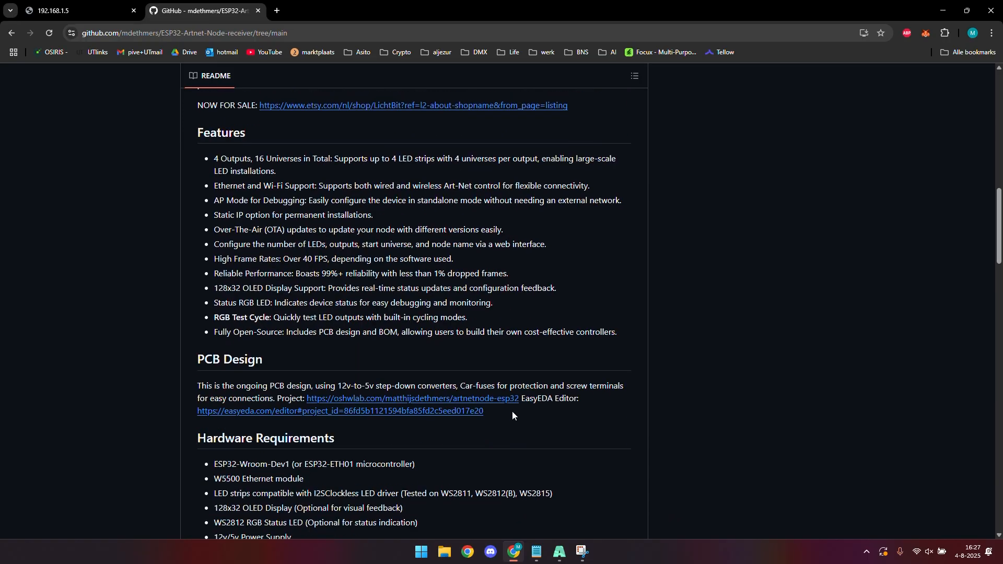
{"action": "scroll", "scroll_direction": "down", "scroll_amount": 3}
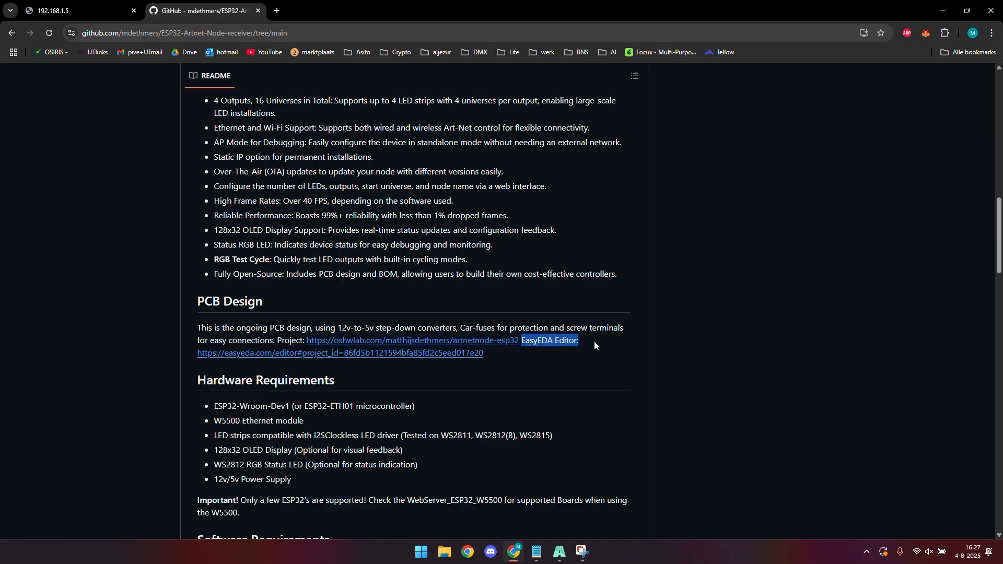
{"action": "scroll", "scroll_direction": "down", "scroll_amount": 3}
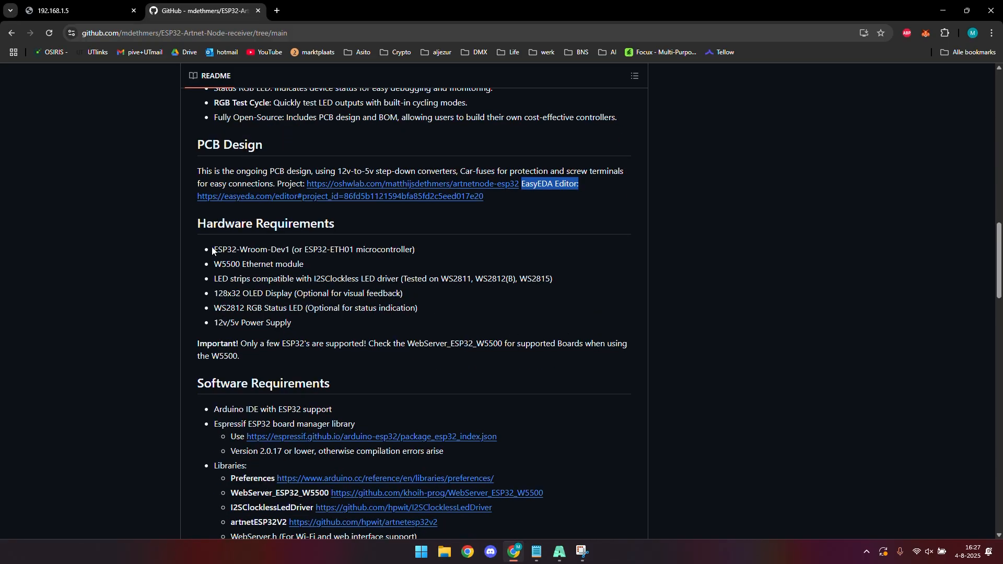
{"action": "scroll", "scroll_direction": "down", "scroll_amount": 3}
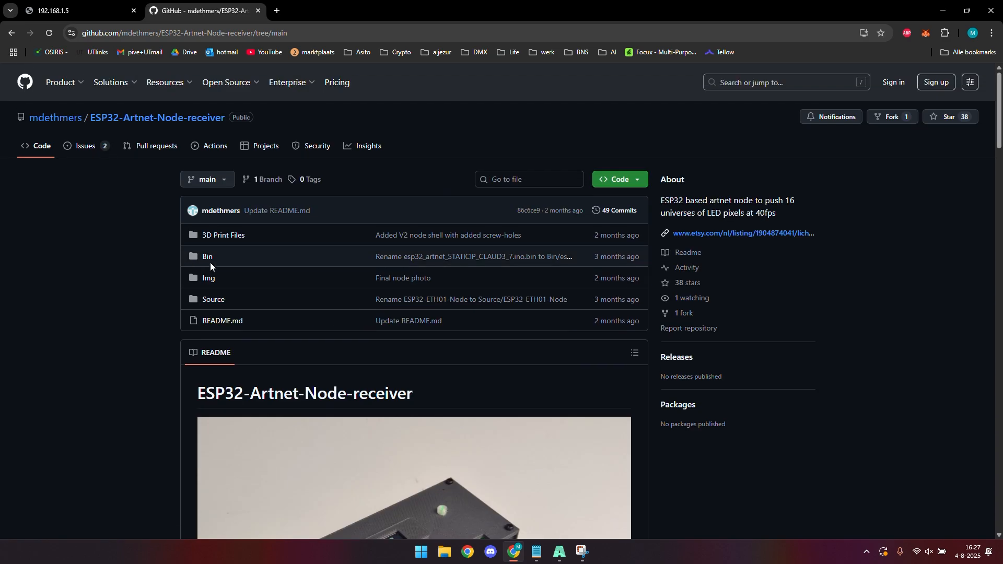
{"action": "scroll", "scroll_direction": "down", "scroll_amount": 3}
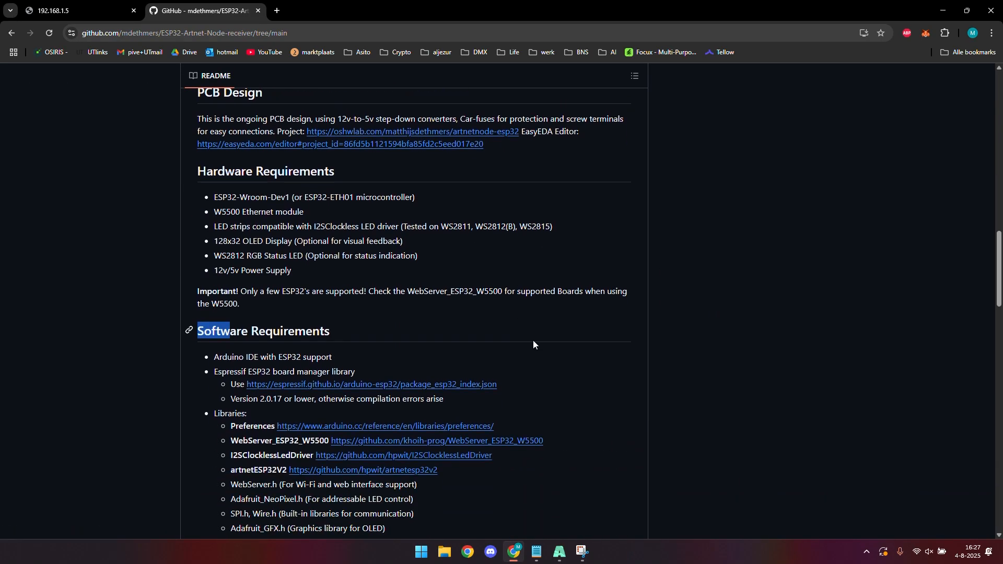
{"action": "scroll", "scroll_direction": "down", "scroll_amount": 3}
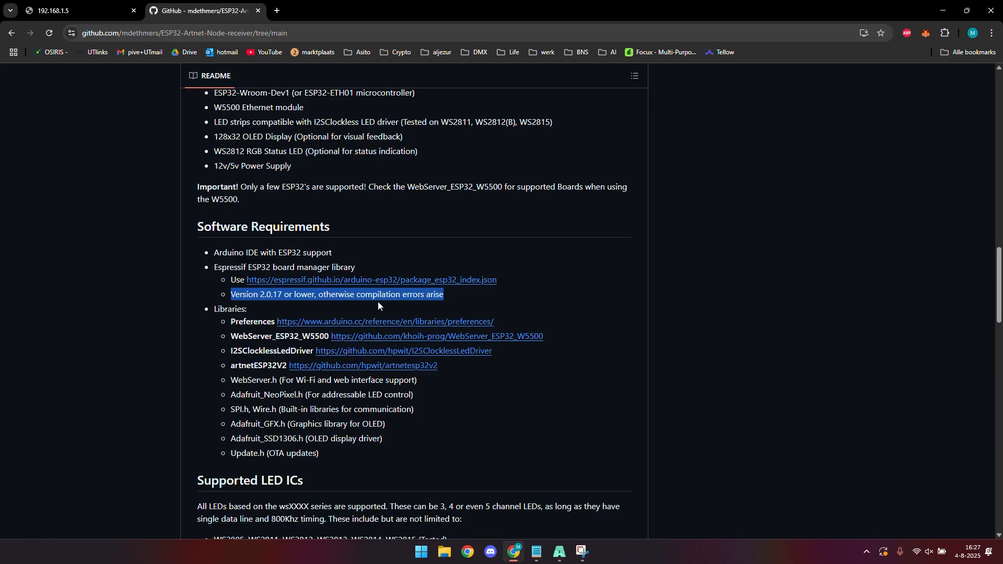
{"action": "mouse_move", "coordinate": [438, 307]}
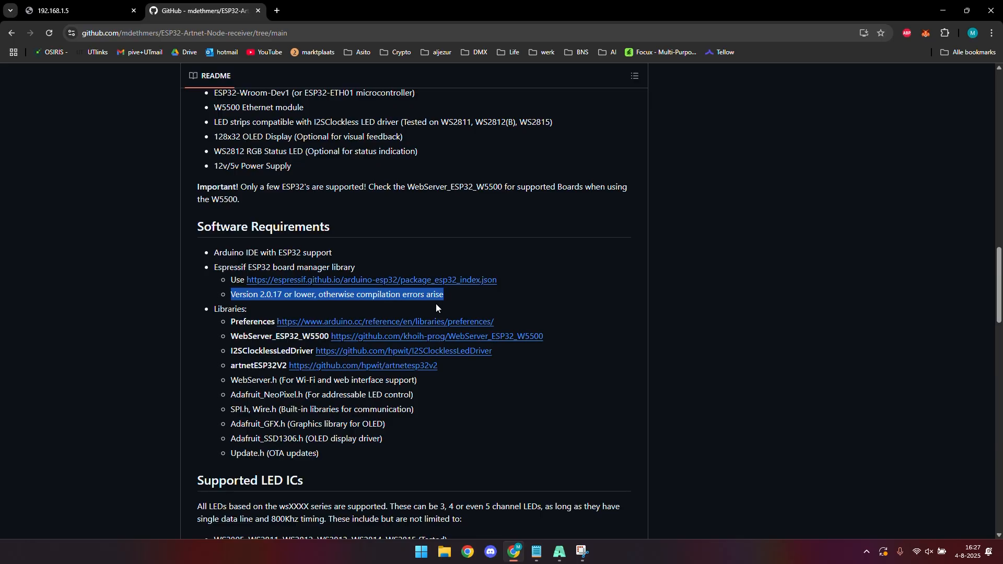
{"action": "scroll", "scroll_direction": "down", "scroll_amount": 3}
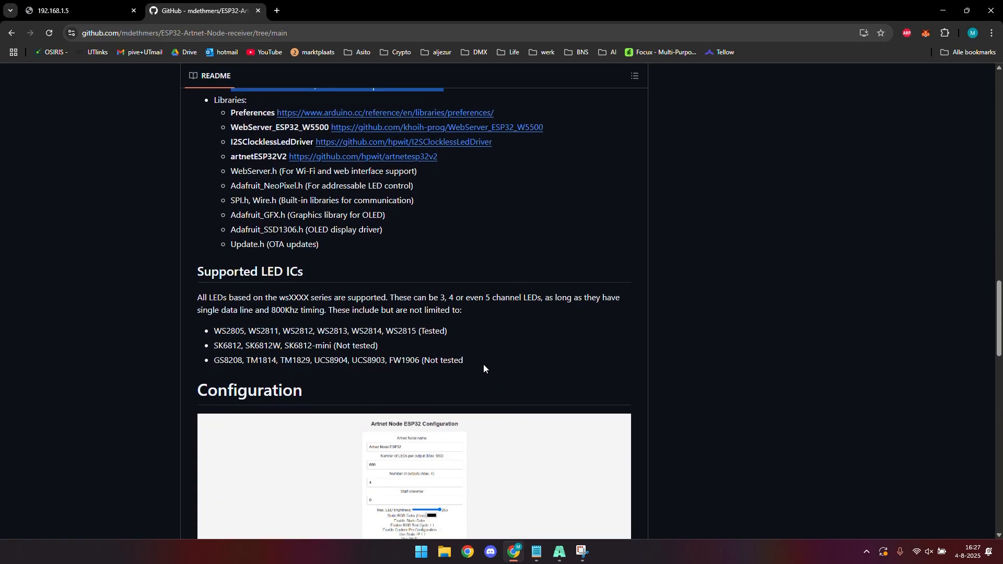
{"action": "left_click_drag", "start_coordinate": [214, 331], "coordinate": [463, 360]}
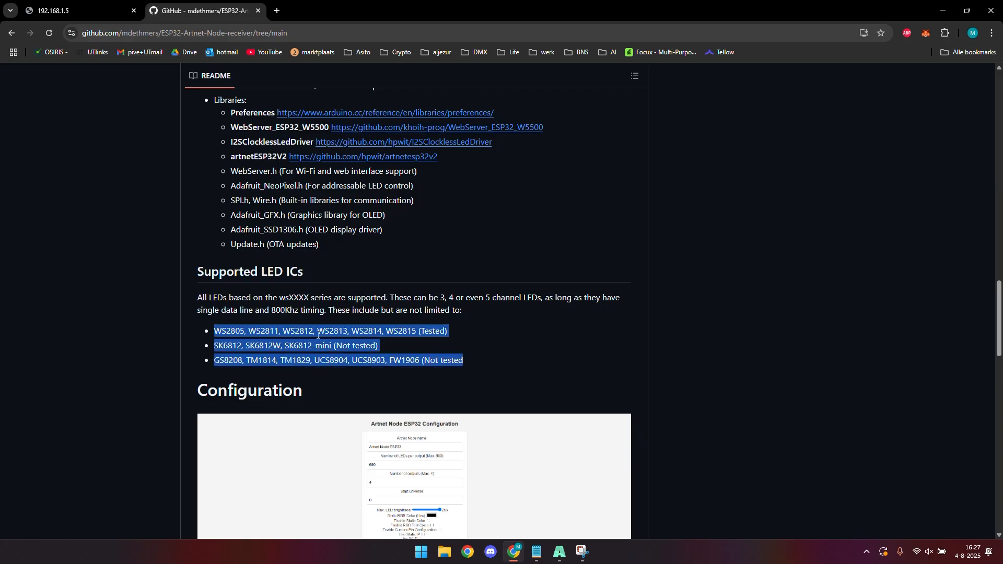
{"action": "mouse_move", "coordinate": [595, 383]}
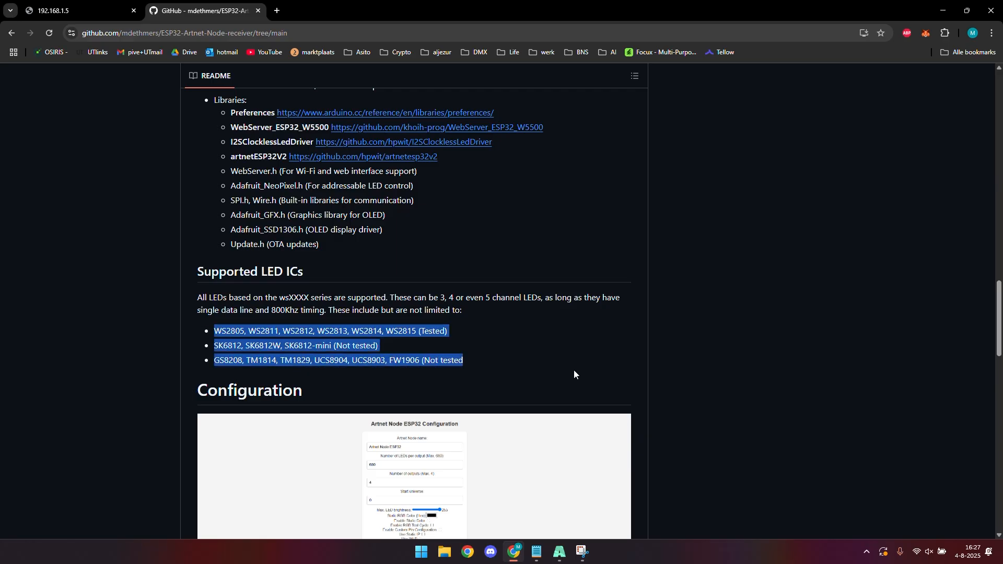
{"action": "scroll", "scroll_direction": "down", "scroll_amount": 3}
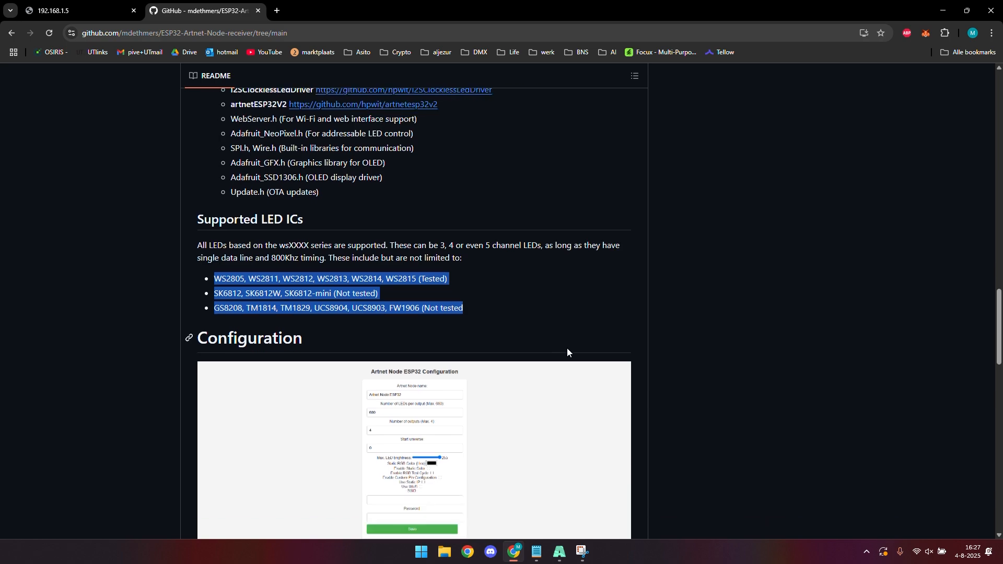
{"action": "mouse_move", "coordinate": [512, 314]}
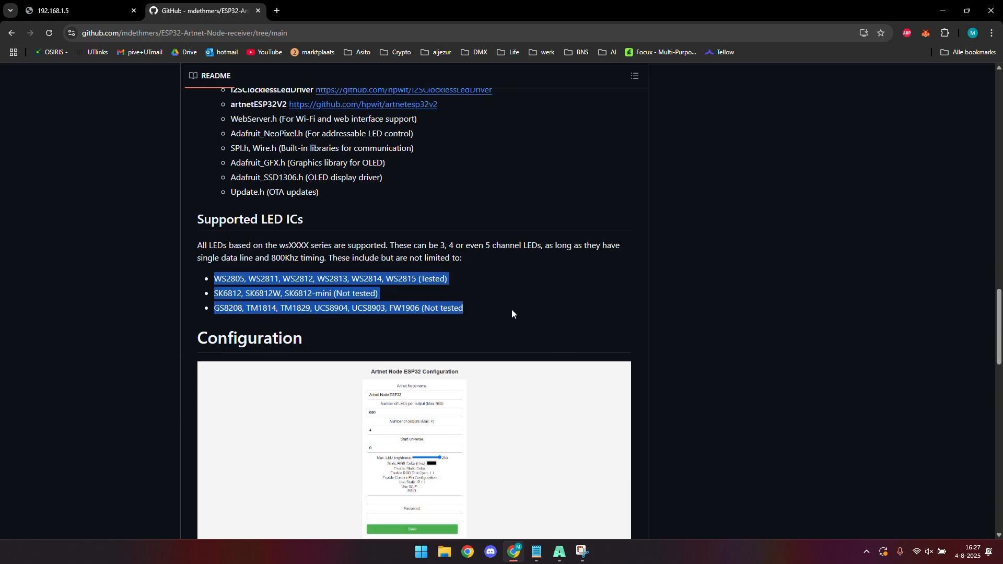
{"action": "scroll", "scroll_direction": "down", "scroll_amount": 3}
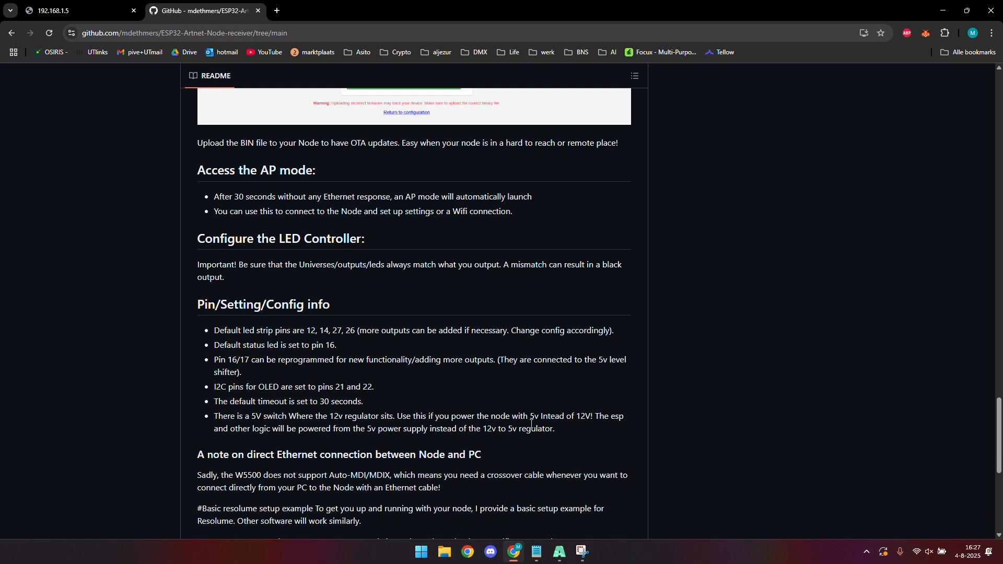
{"action": "scroll", "scroll_direction": "up", "scroll_amount": 3}
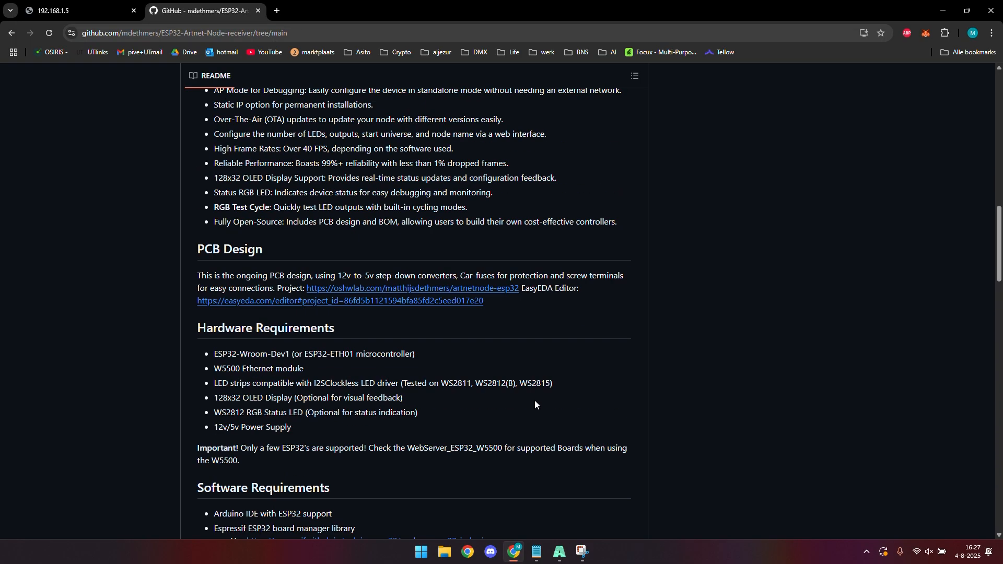
{"action": "scroll", "scroll_direction": "up", "scroll_amount": 3}
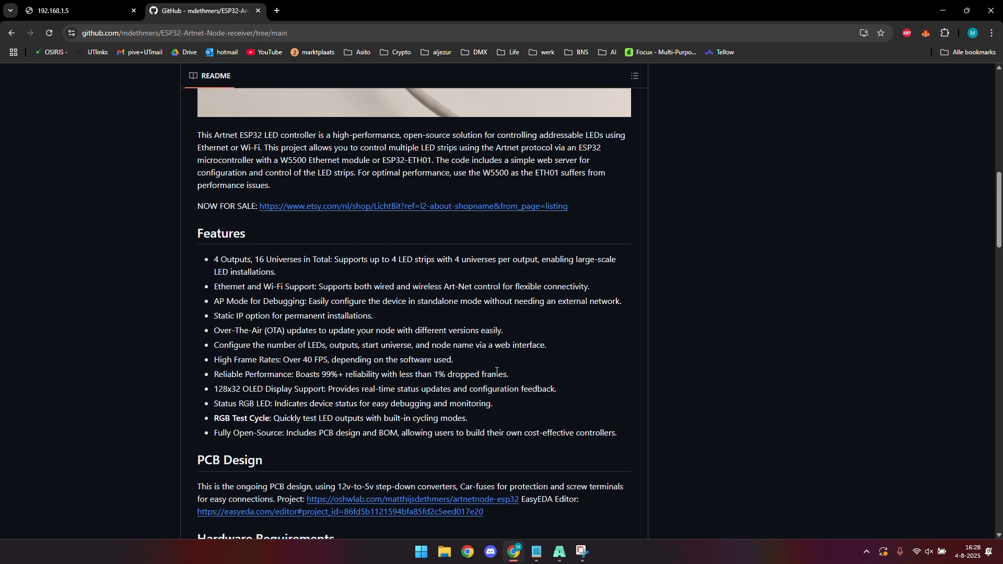
Step: Follow the README's 'NOW FOR SALE' link to the LichtBit Etsy shop and its listed items
{"action": "left_click", "coordinate": [412, 206]}
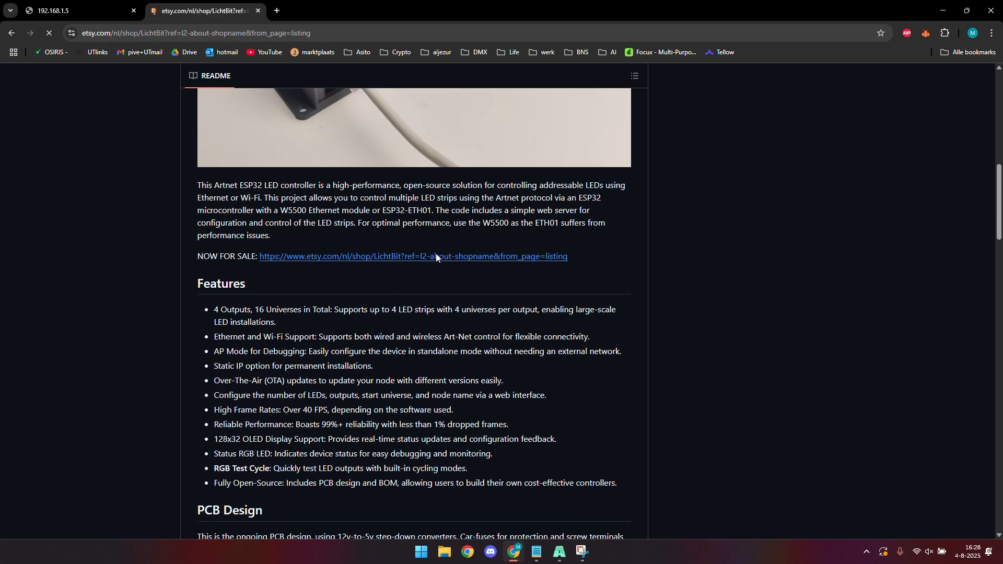
{"action": "left_click", "coordinate": [413, 256]}
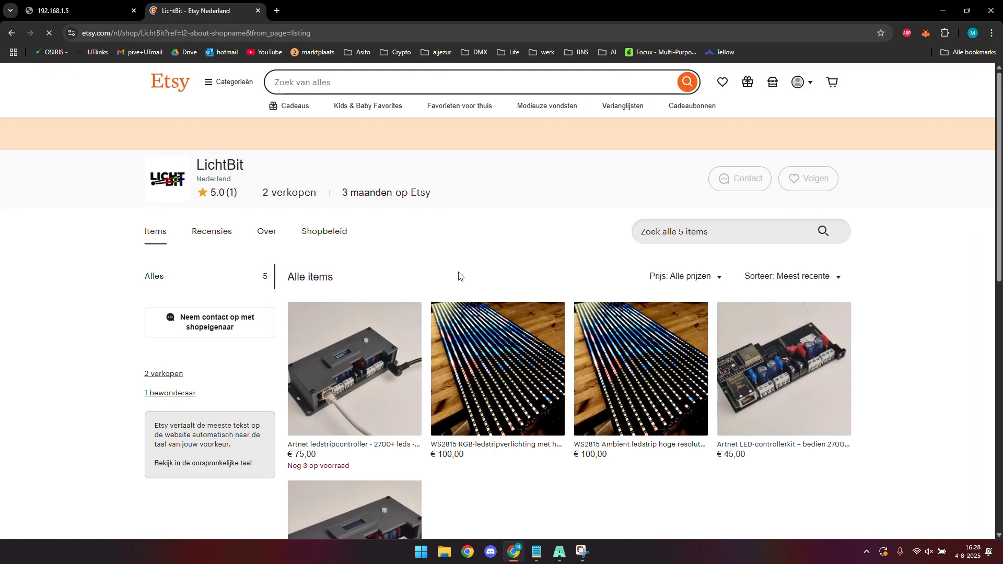
{"action": "scroll", "scroll_direction": "down", "scroll_amount": 3}
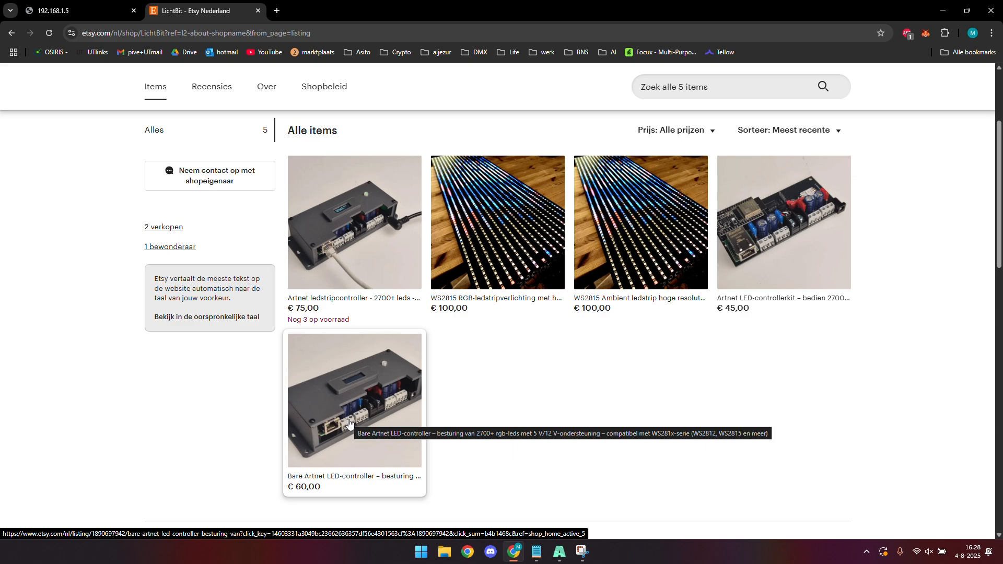
{"action": "mouse_move", "coordinate": [338, 244]}
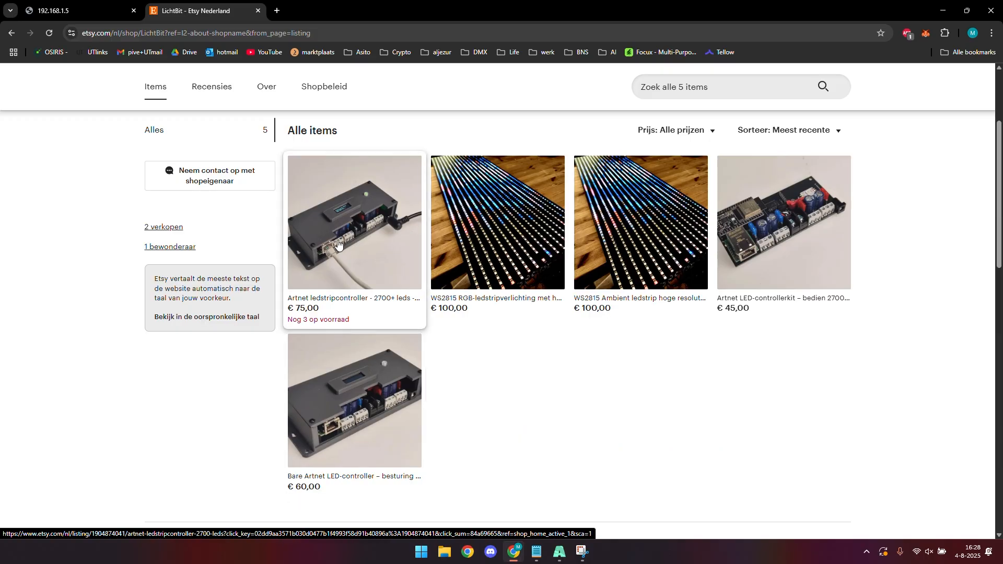
{"action": "mouse_move", "coordinate": [327, 251]}
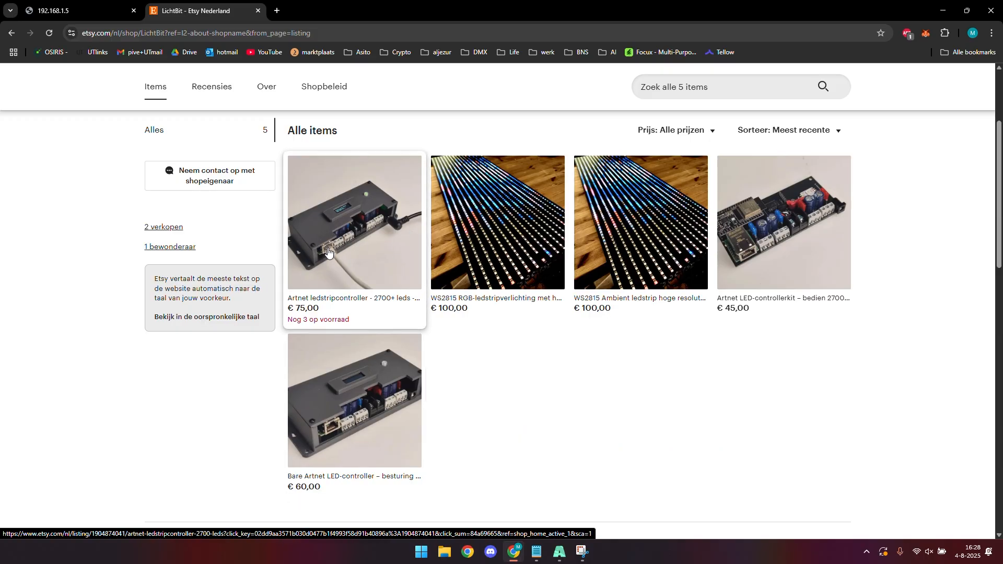
{"action": "mouse_move", "coordinate": [355, 253]}
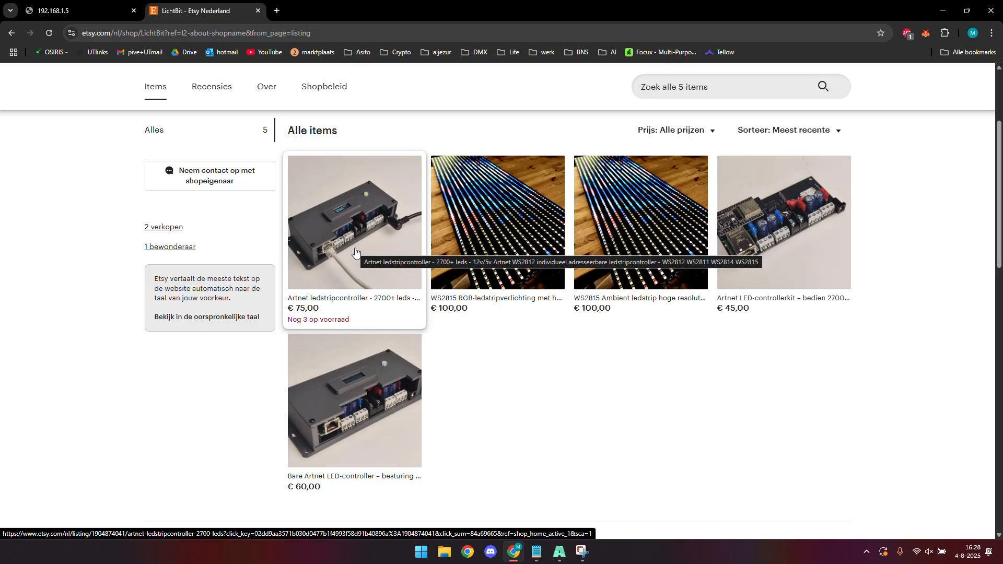
{"action": "mouse_move", "coordinate": [360, 243]}
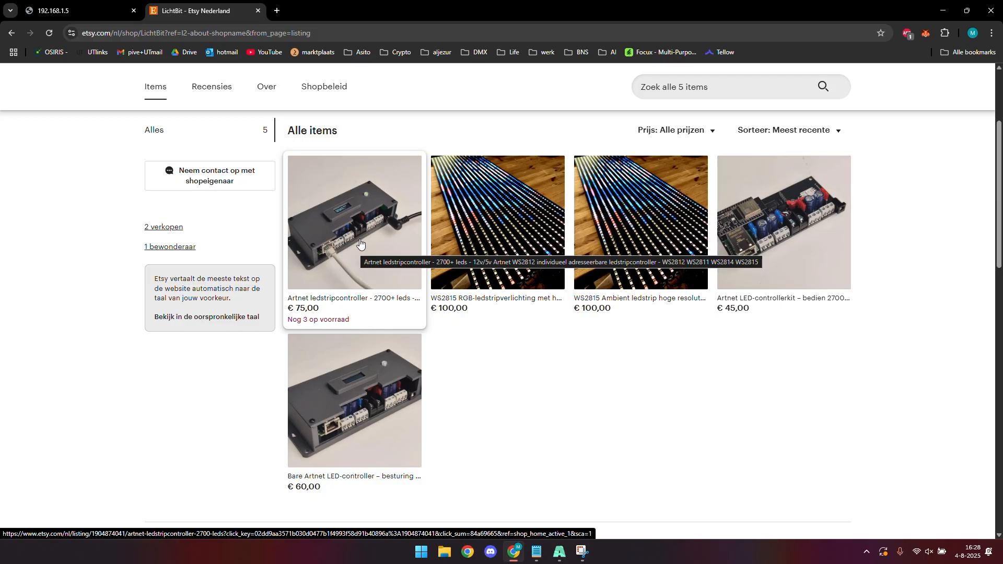
{"action": "mouse_move", "coordinate": [356, 235]}
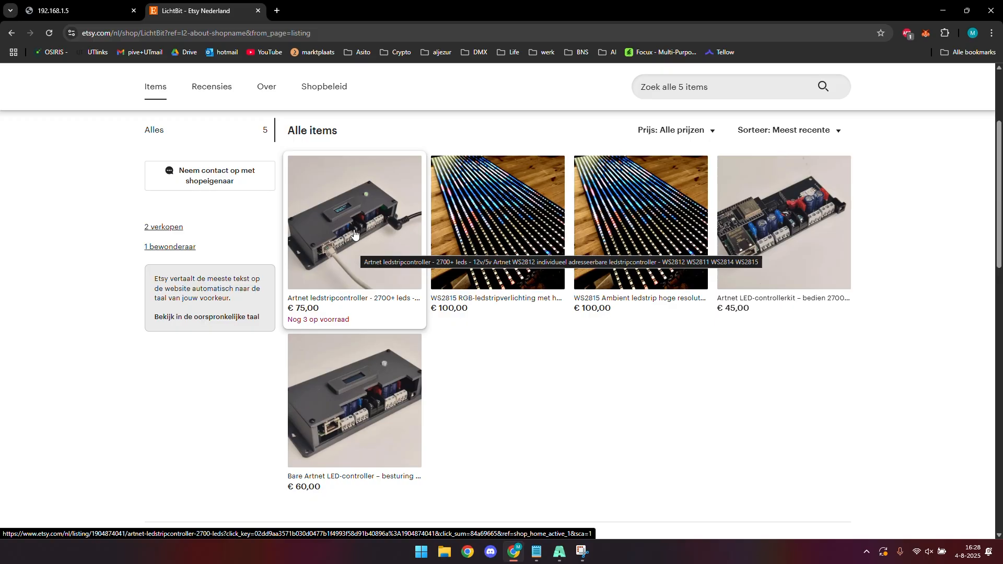